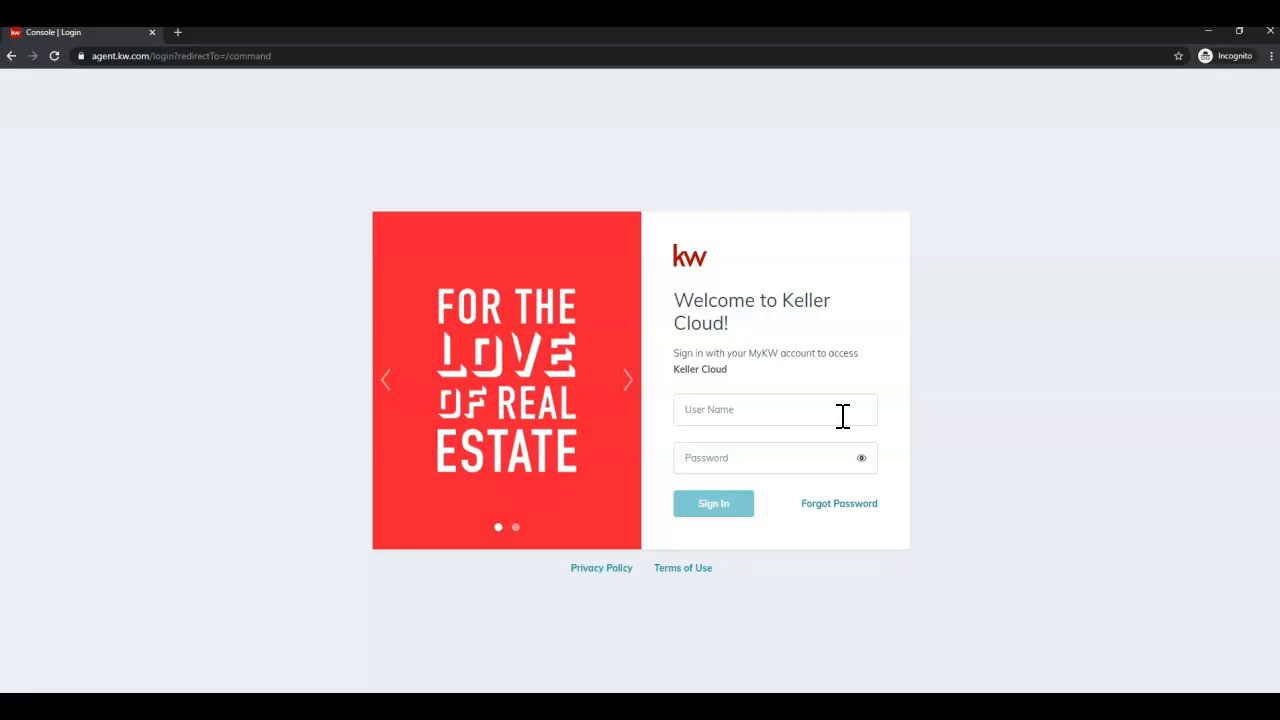
{"action": "type", "text": "ecruz7"}
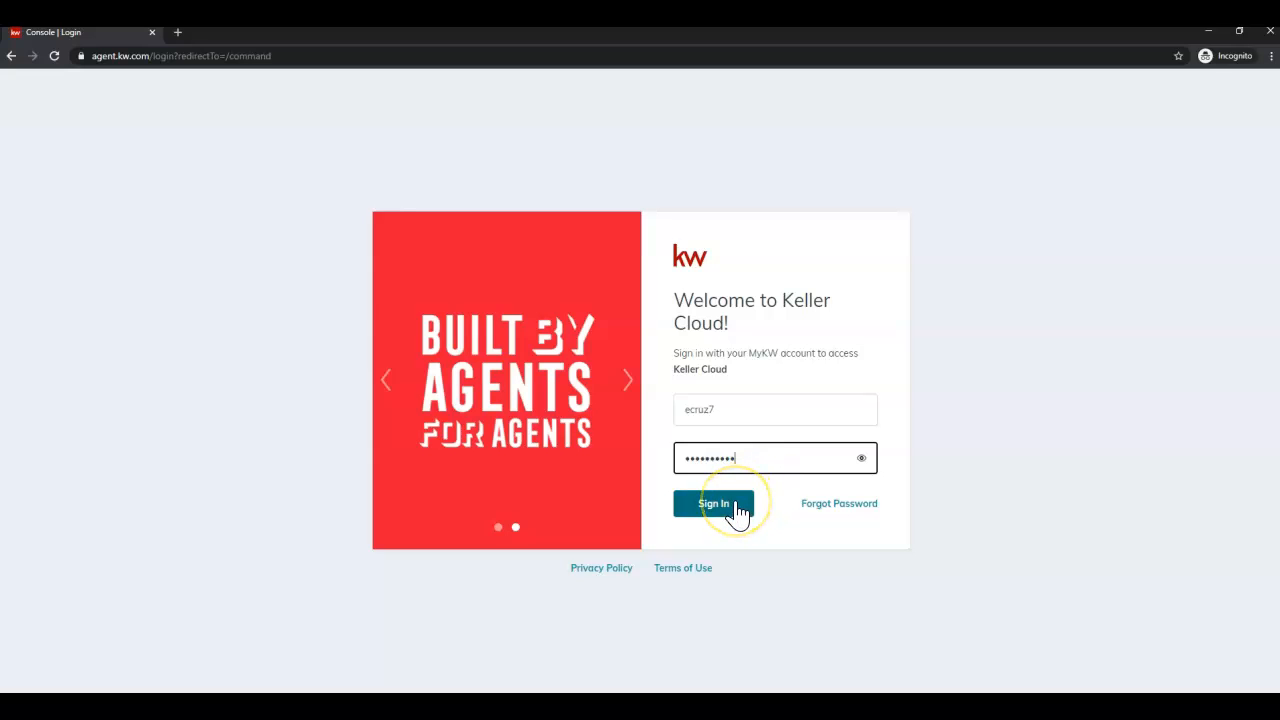
{"action": "left_click", "coordinate": [713, 503]}
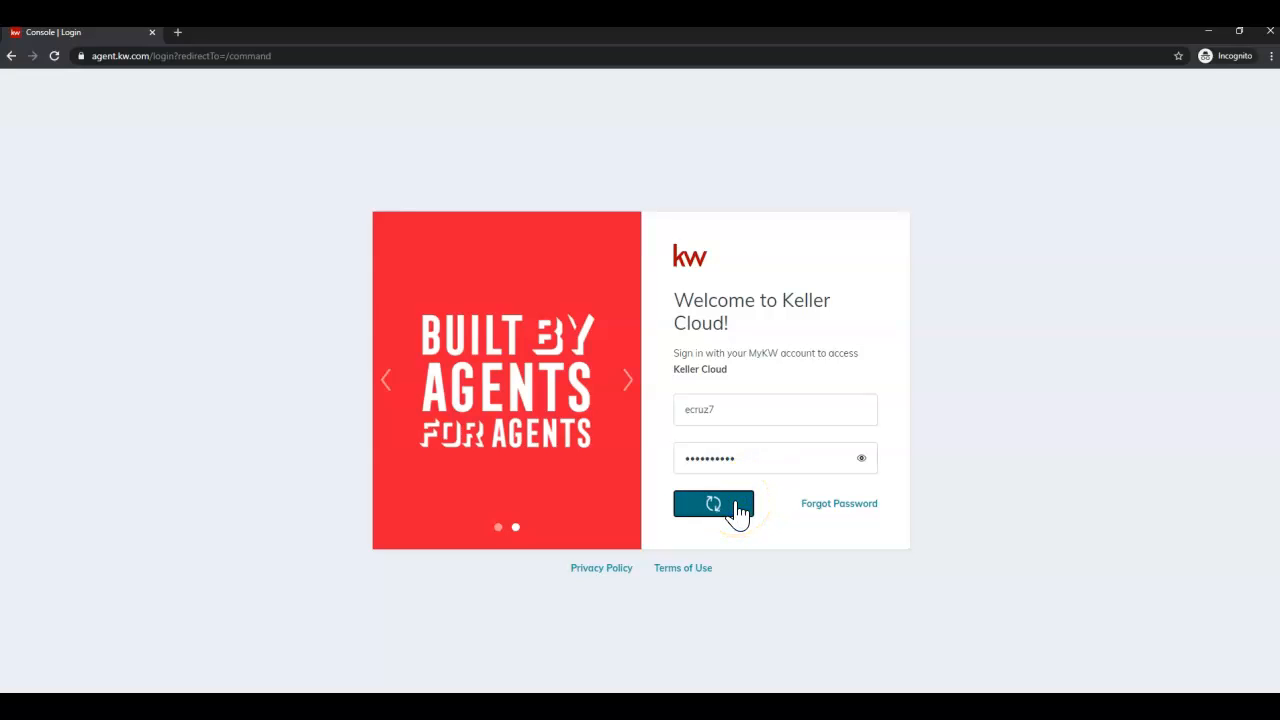
{"action": "left_click", "coordinate": [713, 503]}
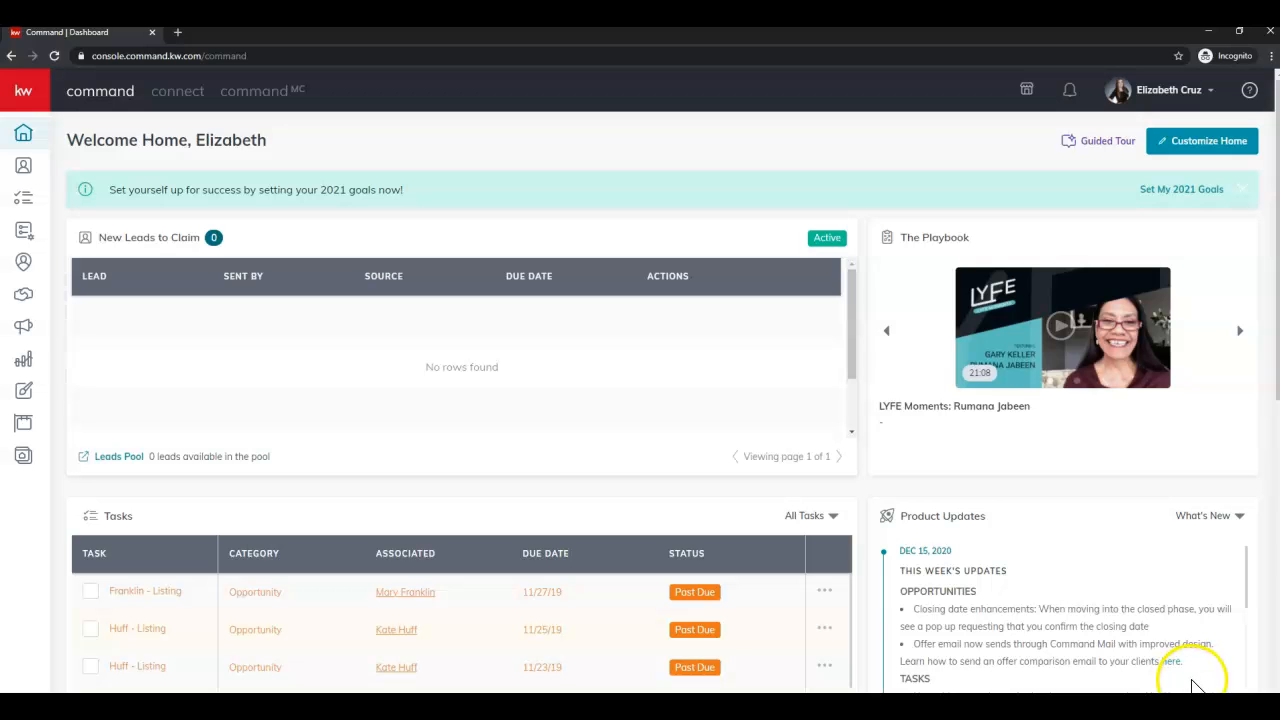
{"action": "mouse_move", "coordinate": [560, 335]}
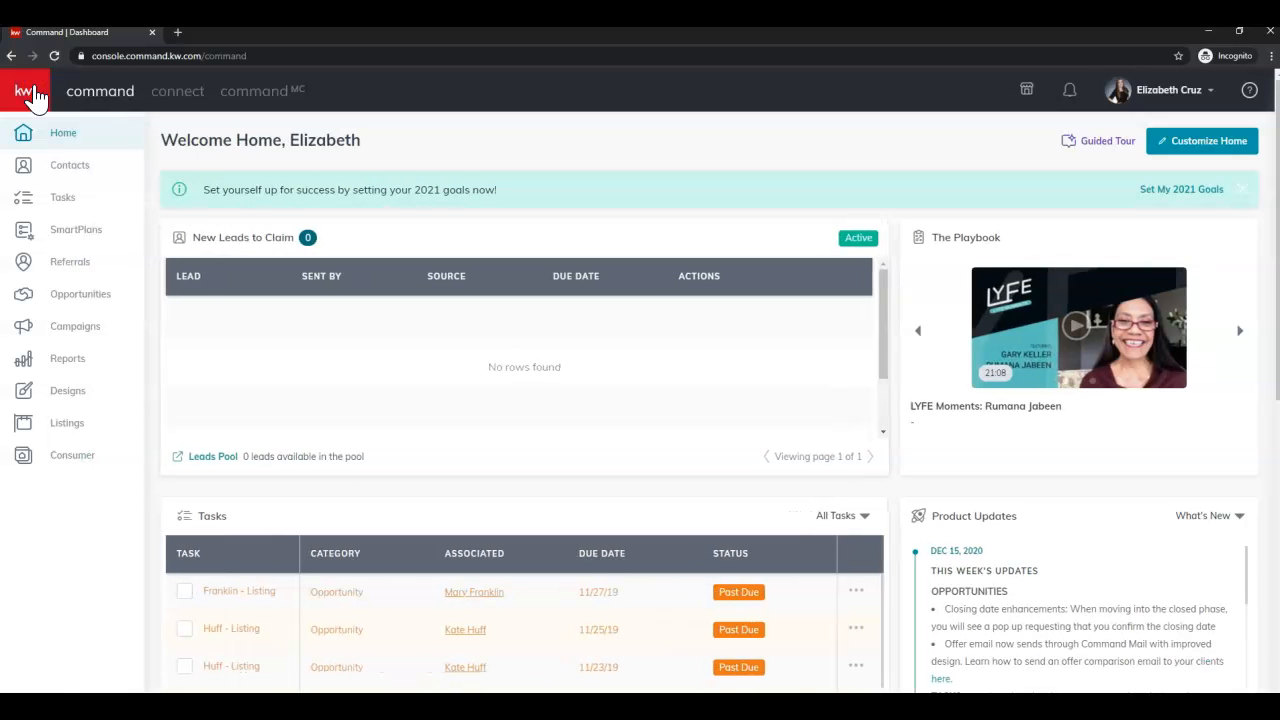
{"action": "mouse_move", "coordinate": [123, 475]}
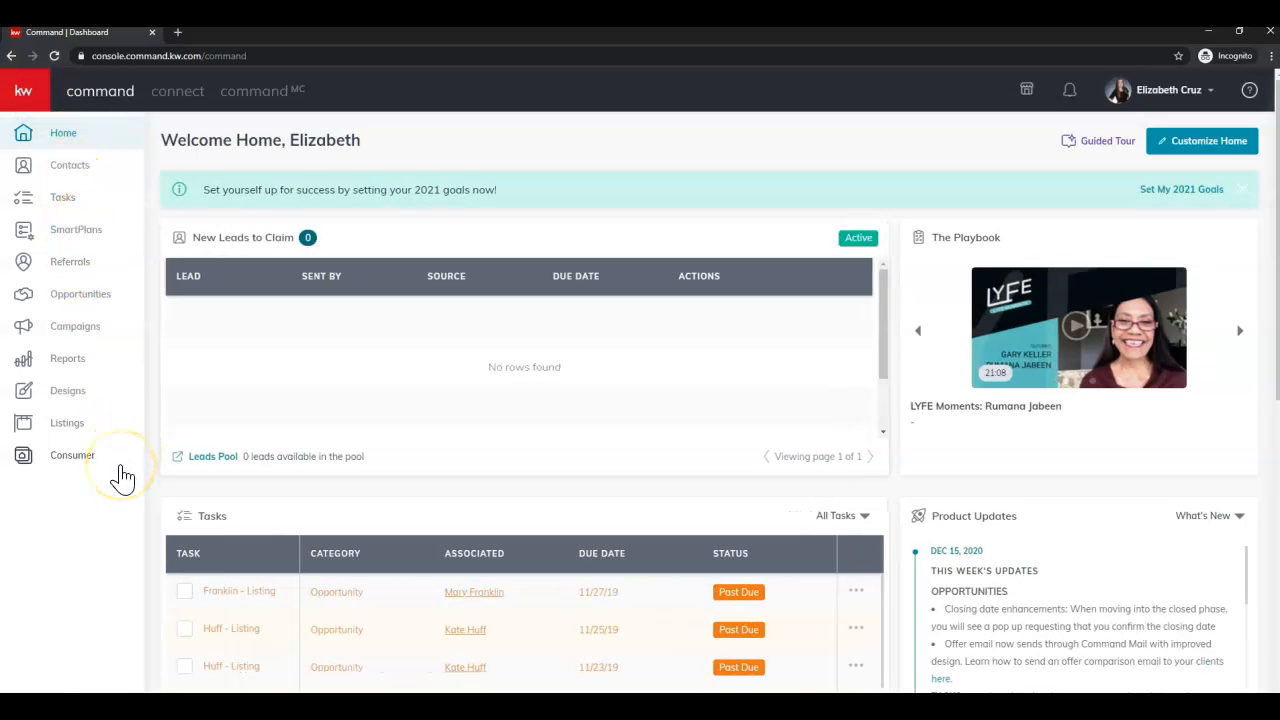
{"action": "mouse_move", "coordinate": [122, 477]}
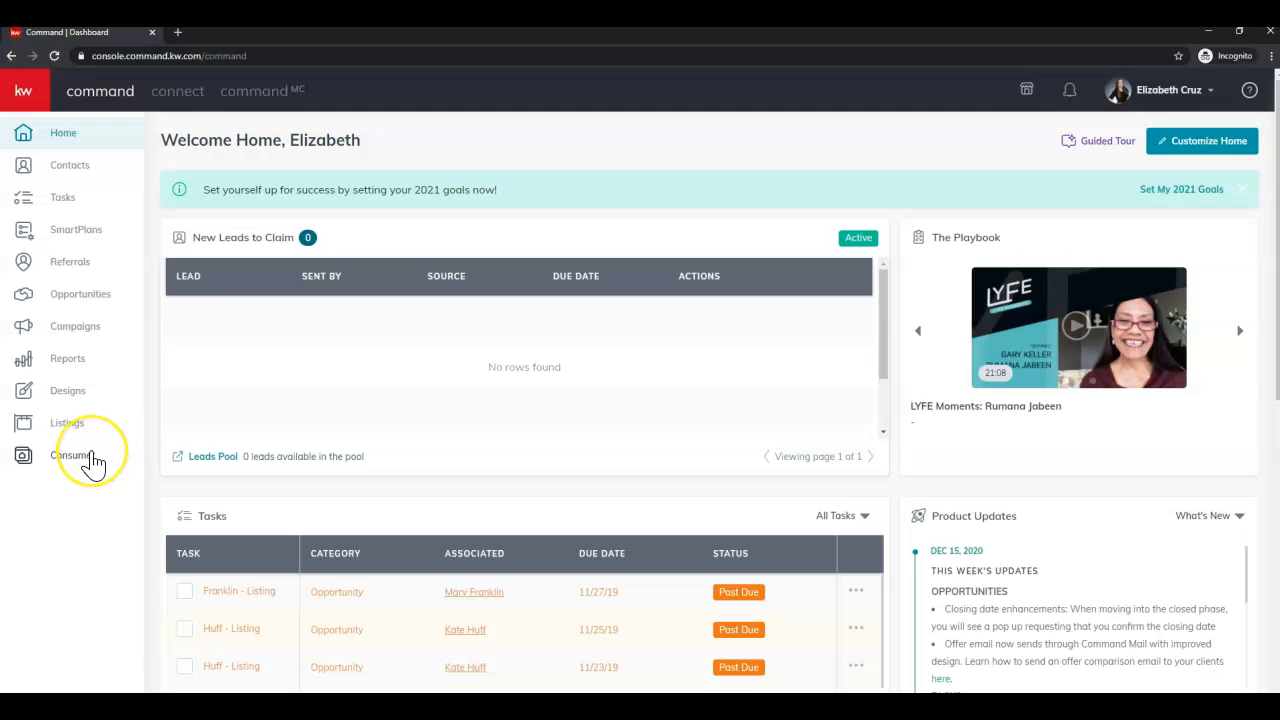
Step: Under Consumer, create an On My Agent Site page and open its blank editor
{"action": "left_click", "coordinate": [72, 456]}
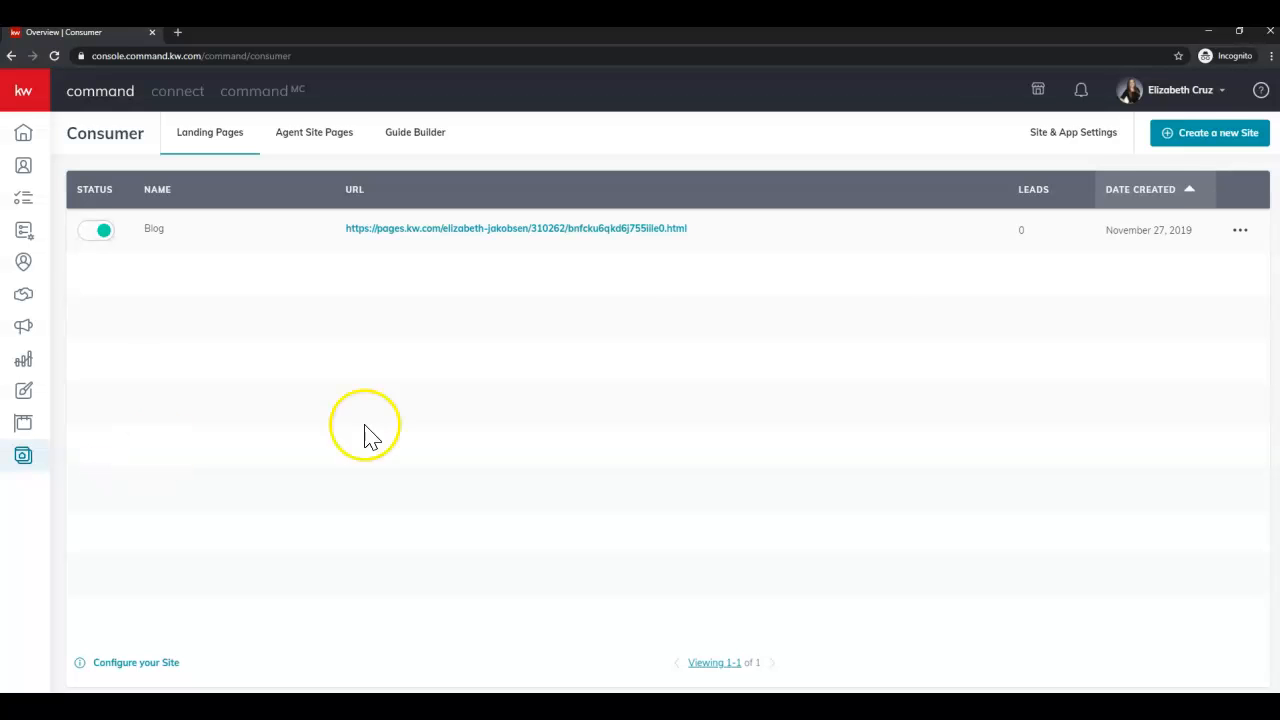
{"action": "mouse_move", "coordinate": [1209, 132]}
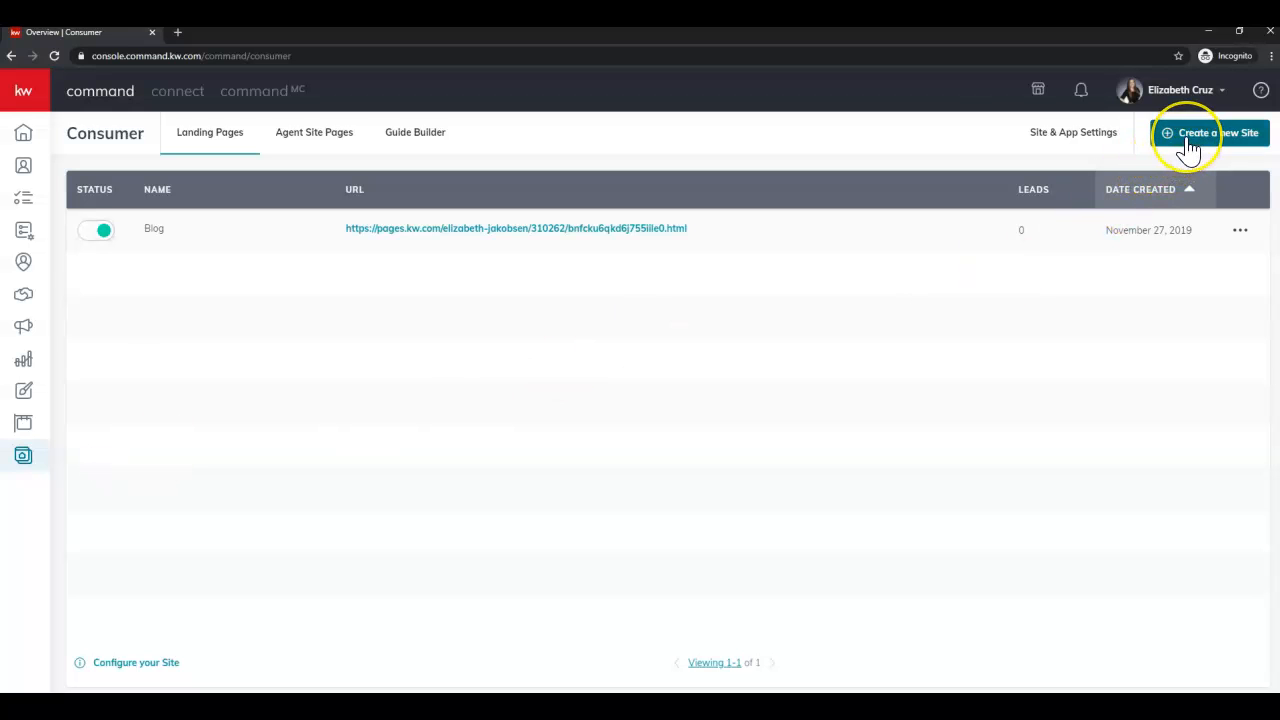
{"action": "left_click", "coordinate": [1210, 132]}
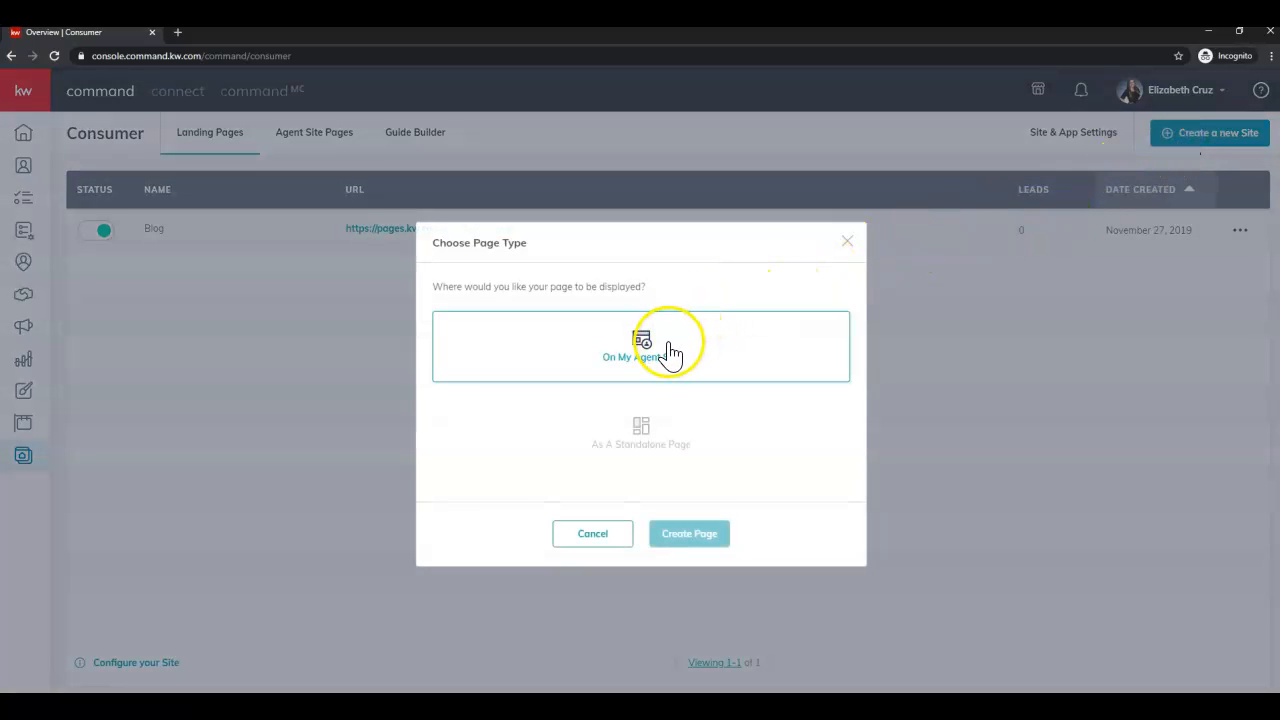
{"action": "left_click", "coordinate": [640, 346]}
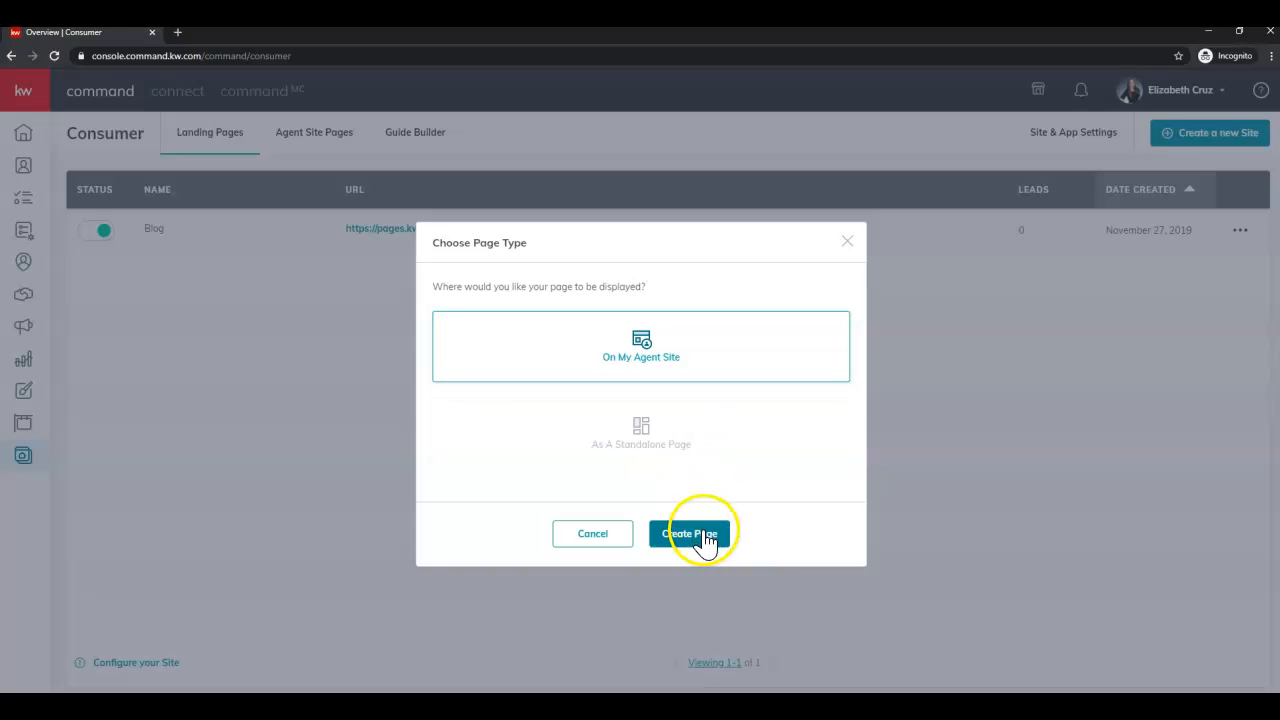
{"action": "left_click", "coordinate": [689, 533]}
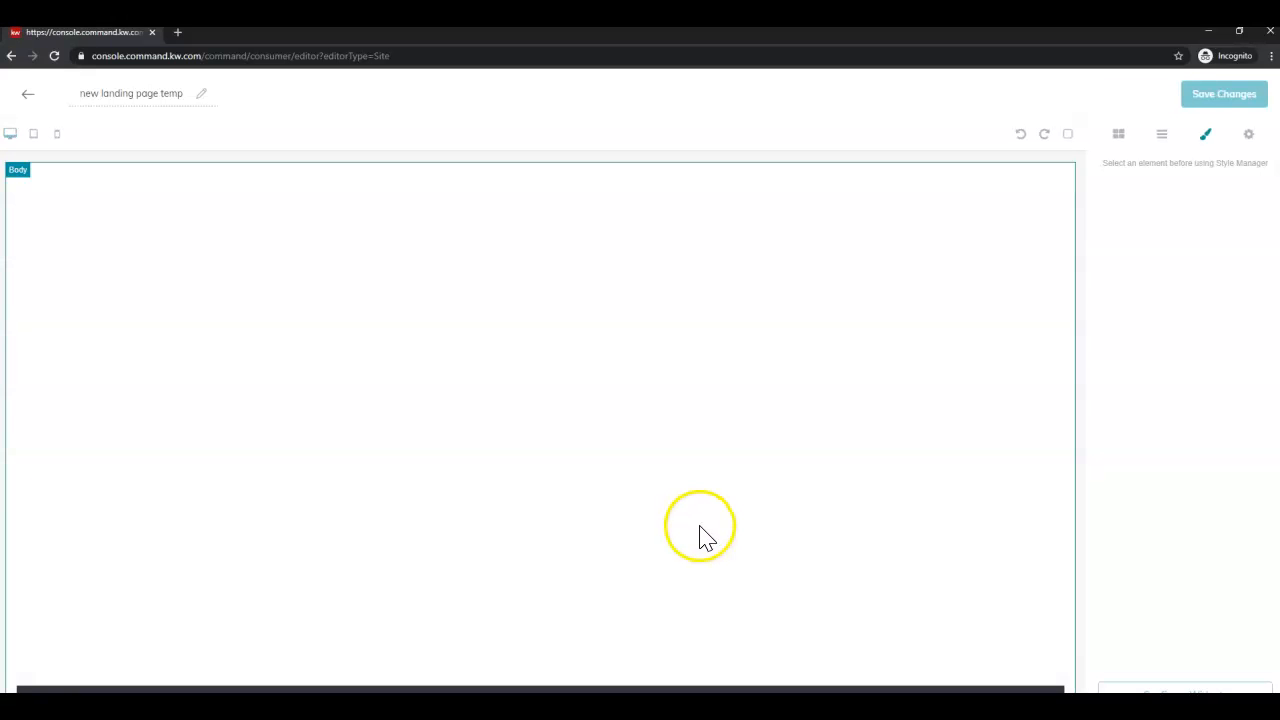
Step: Replace the placeholder page name with the title 'Prairie Village, Kansas…'
{"action": "left_click", "coordinate": [1118, 133]}
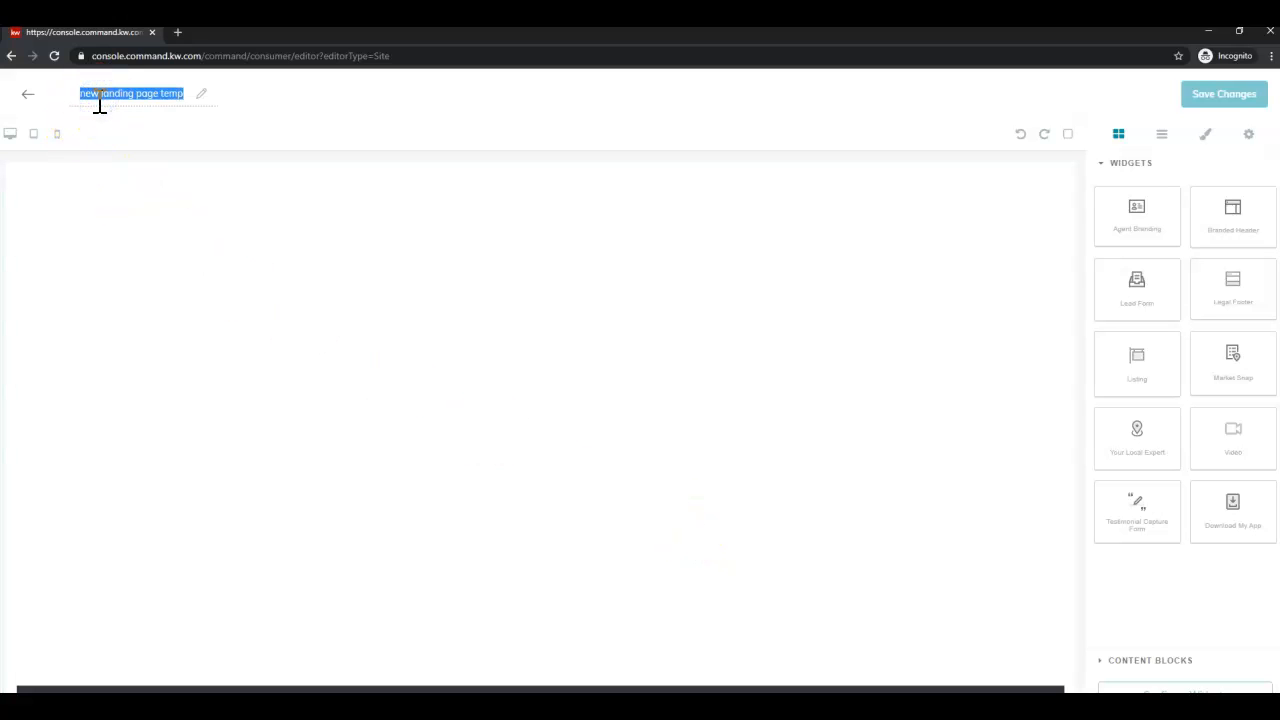
{"action": "type", "text": "Prop M"}
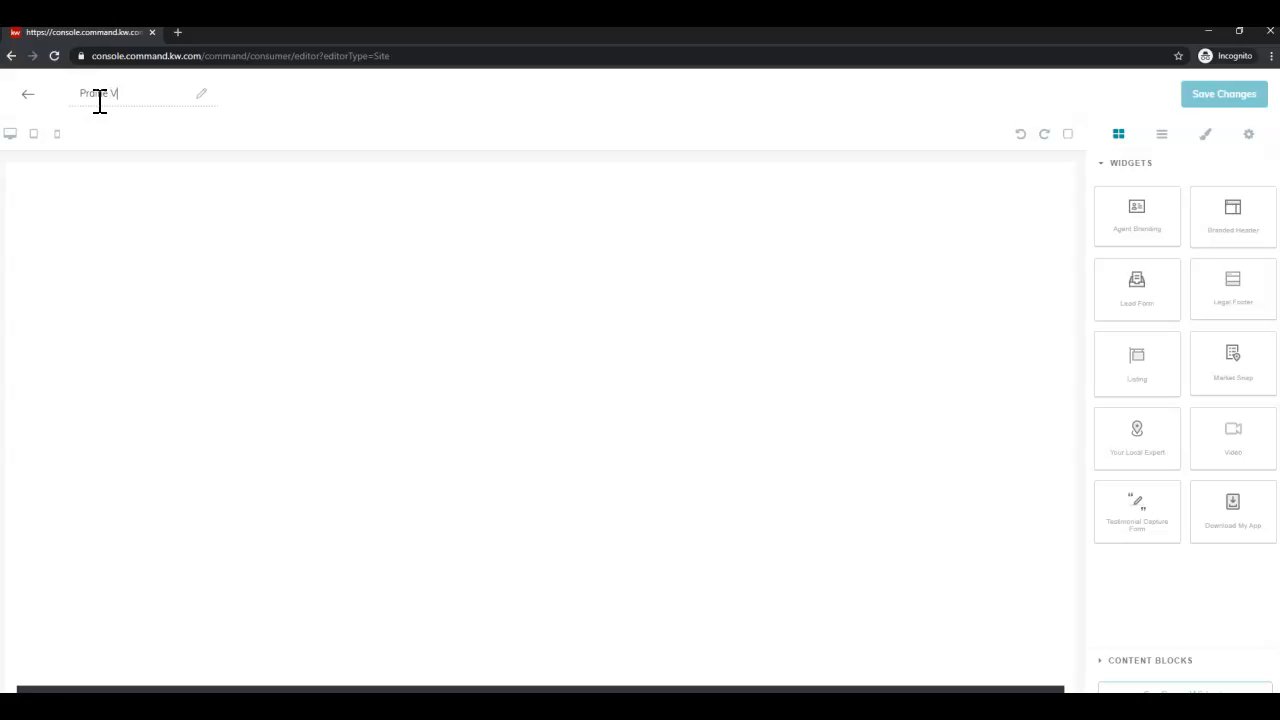
{"action": "type", "text": "illo"}
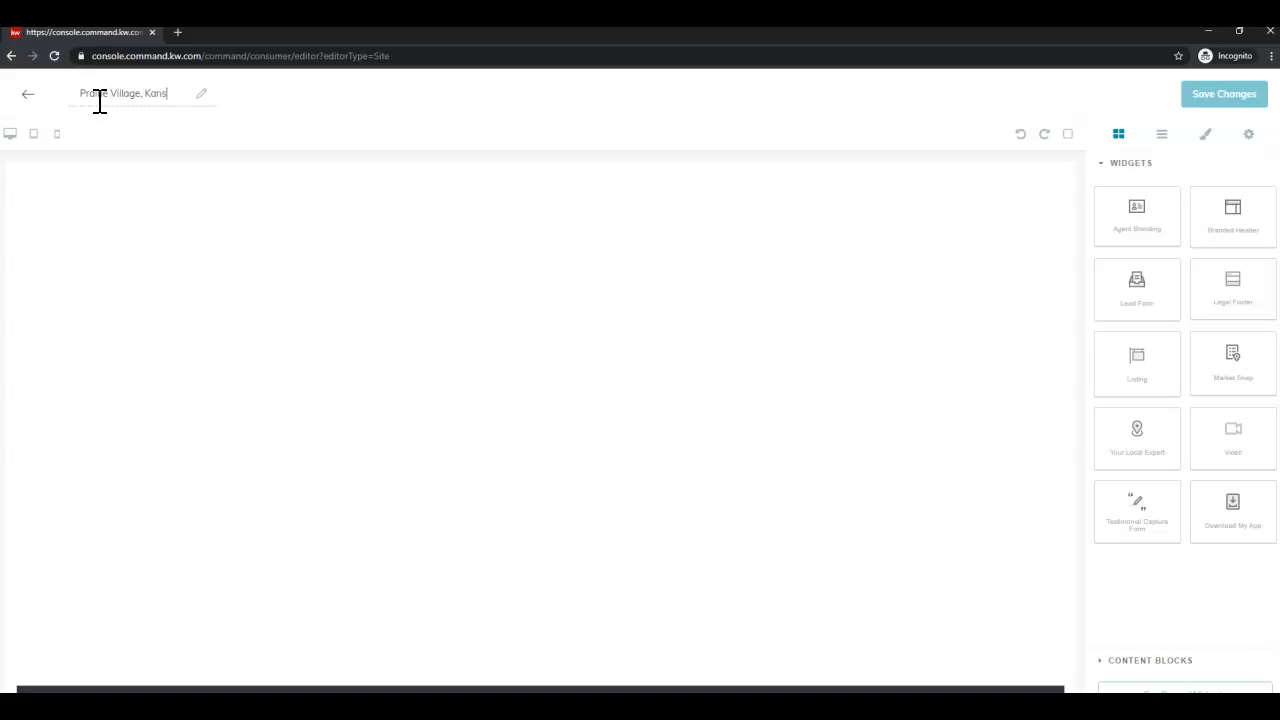
{"action": "type", "text": "as S"}
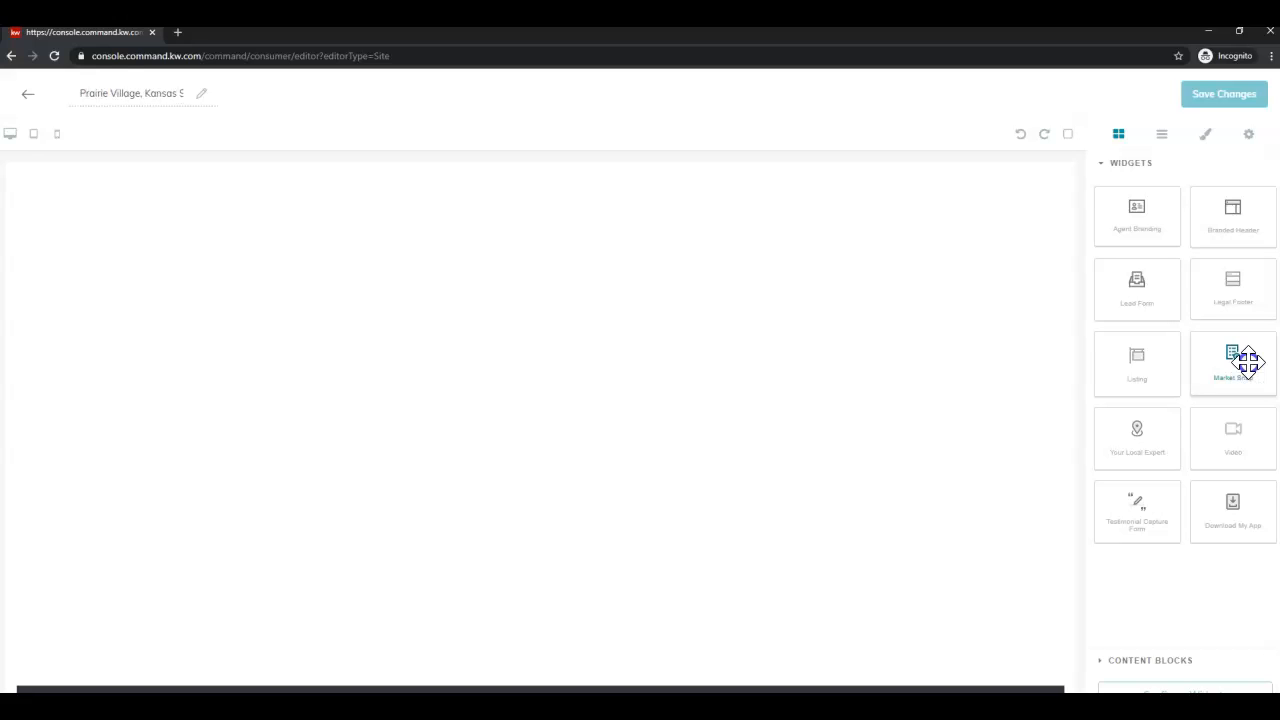
Step: Drop the Market Snap widget from the Widgets panel onto the top of the canvas
{"action": "left_click_drag", "start_coordinate": [1233, 362], "coordinate": [390, 385]}
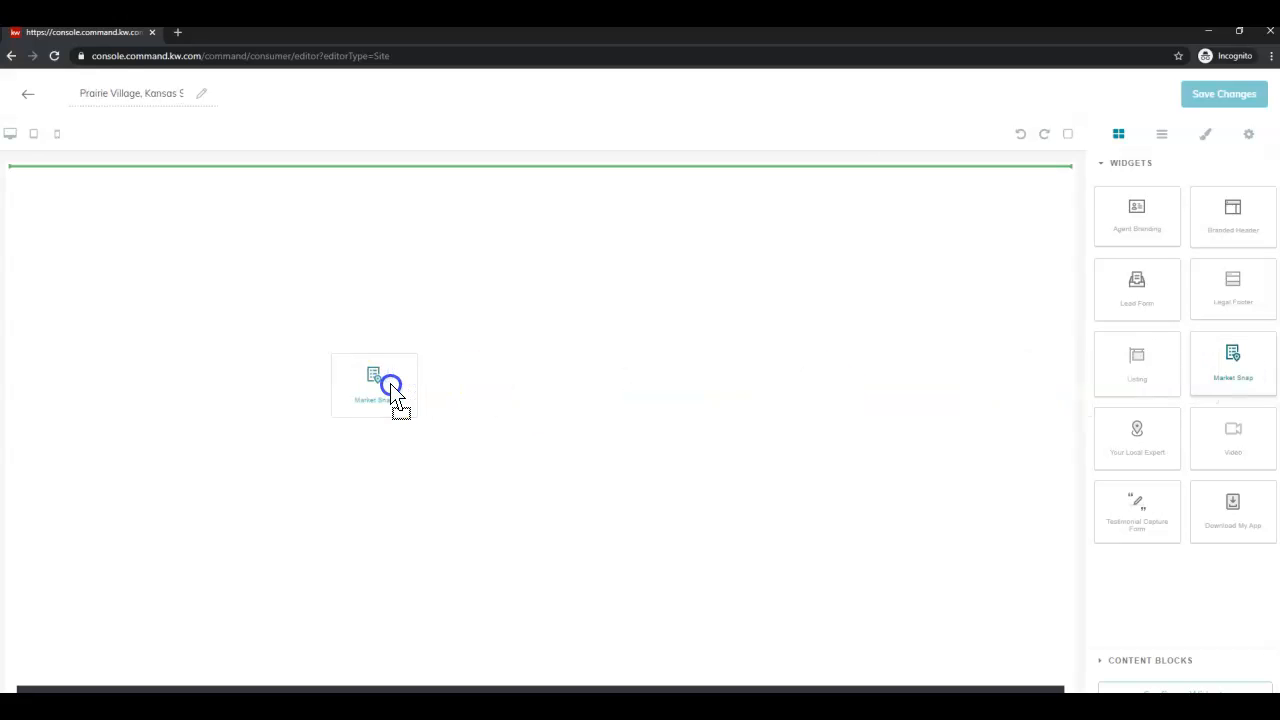
{"action": "left_click_drag", "start_coordinate": [390, 385], "coordinate": [323, 228]}
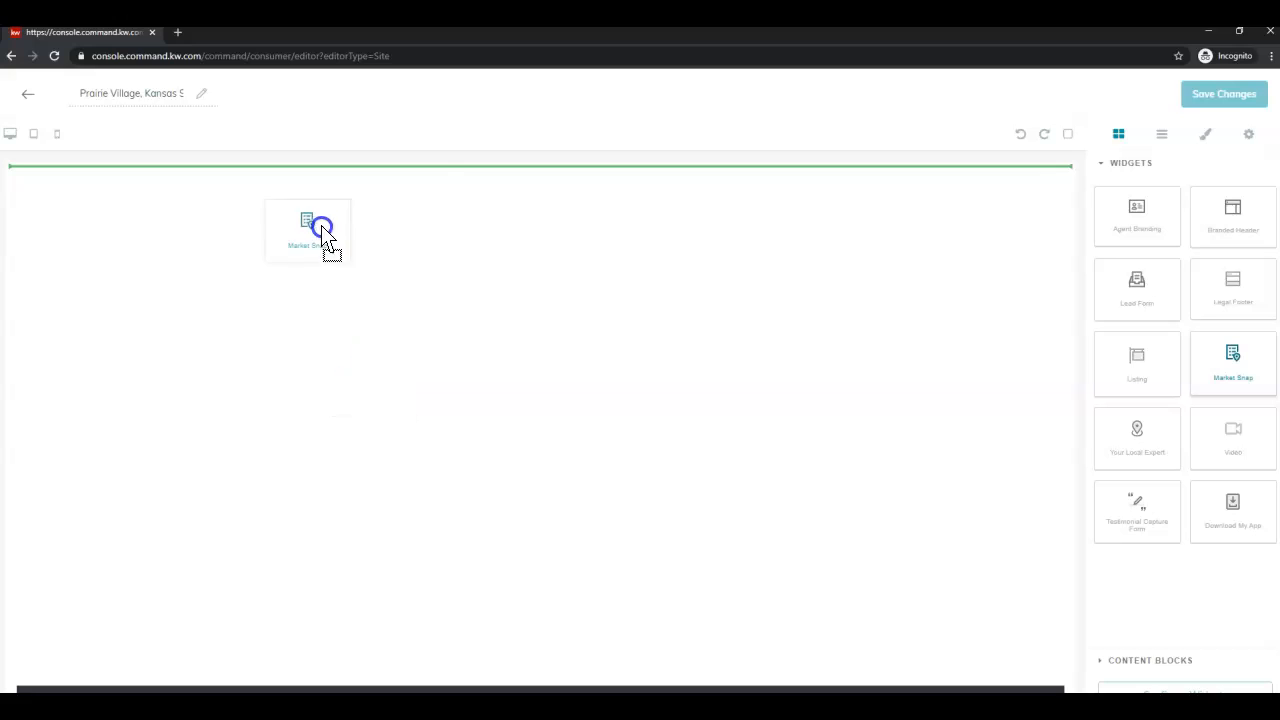
{"action": "left_click_drag", "start_coordinate": [320, 230], "coordinate": [605, 195]}
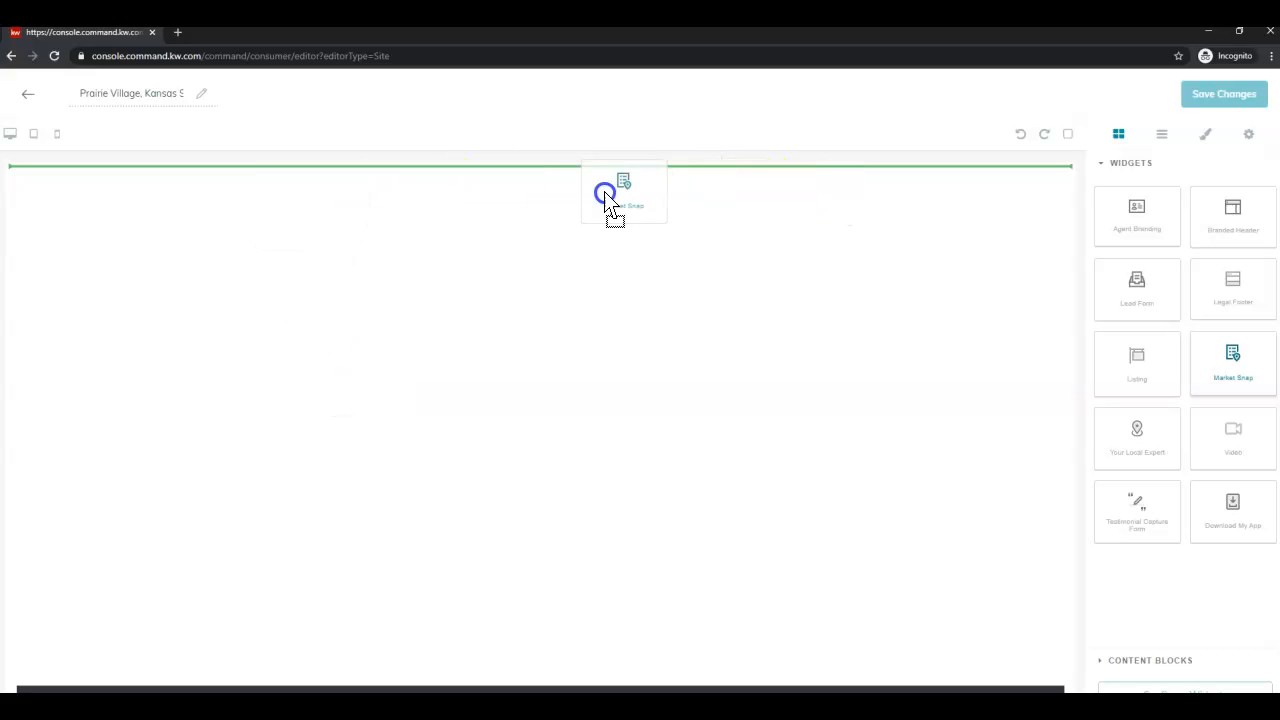
{"action": "left_click_drag", "start_coordinate": [615, 195], "coordinate": [555, 410]}
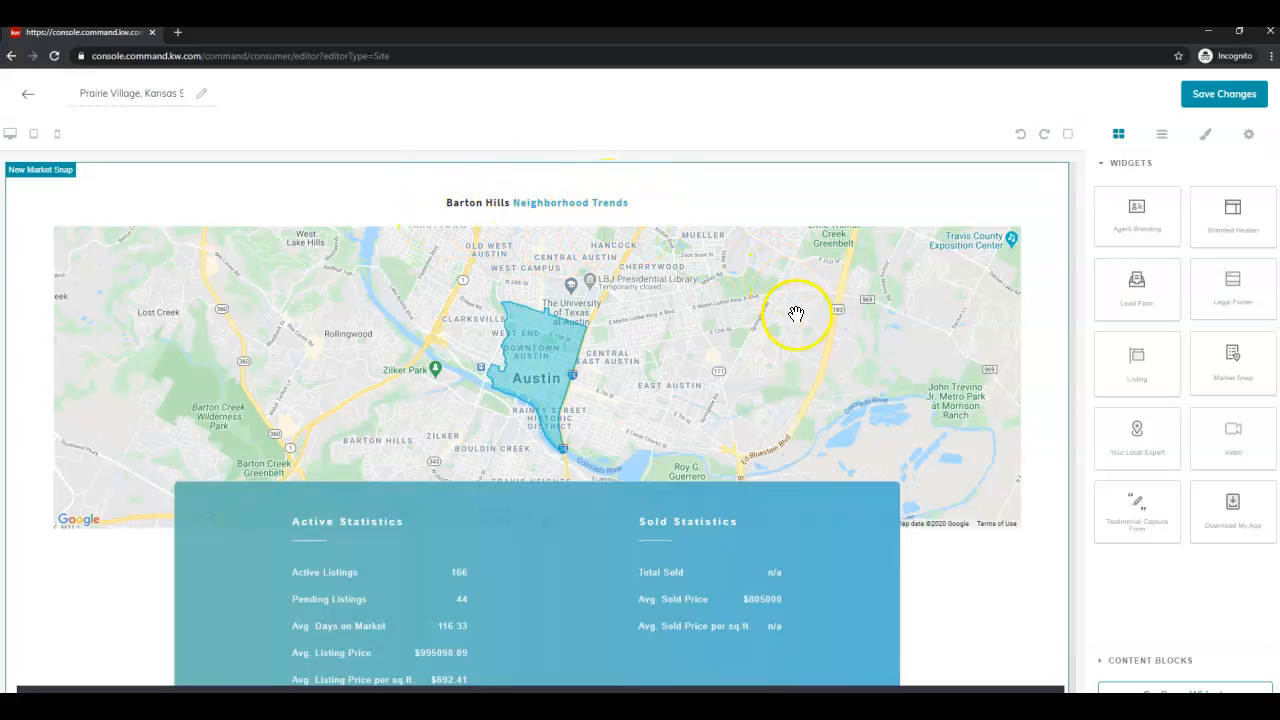
{"action": "mouse_move", "coordinate": [533, 463]}
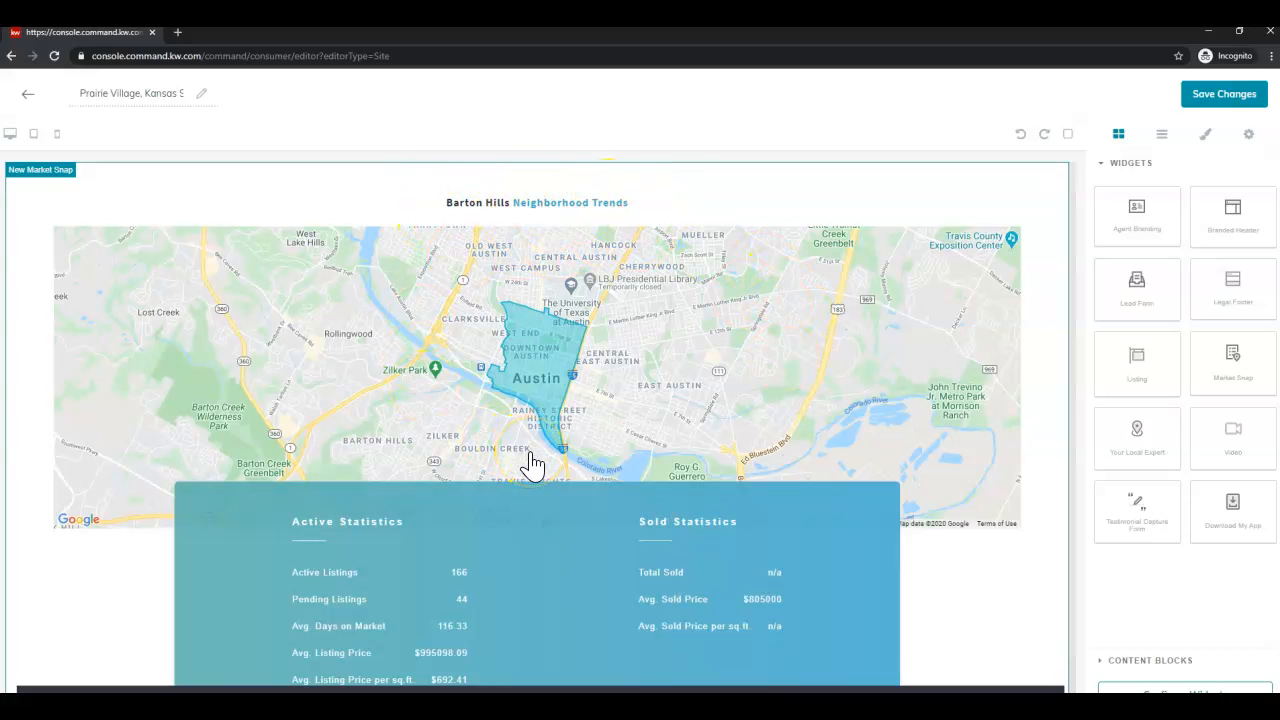
{"action": "mouse_move", "coordinate": [567, 347]}
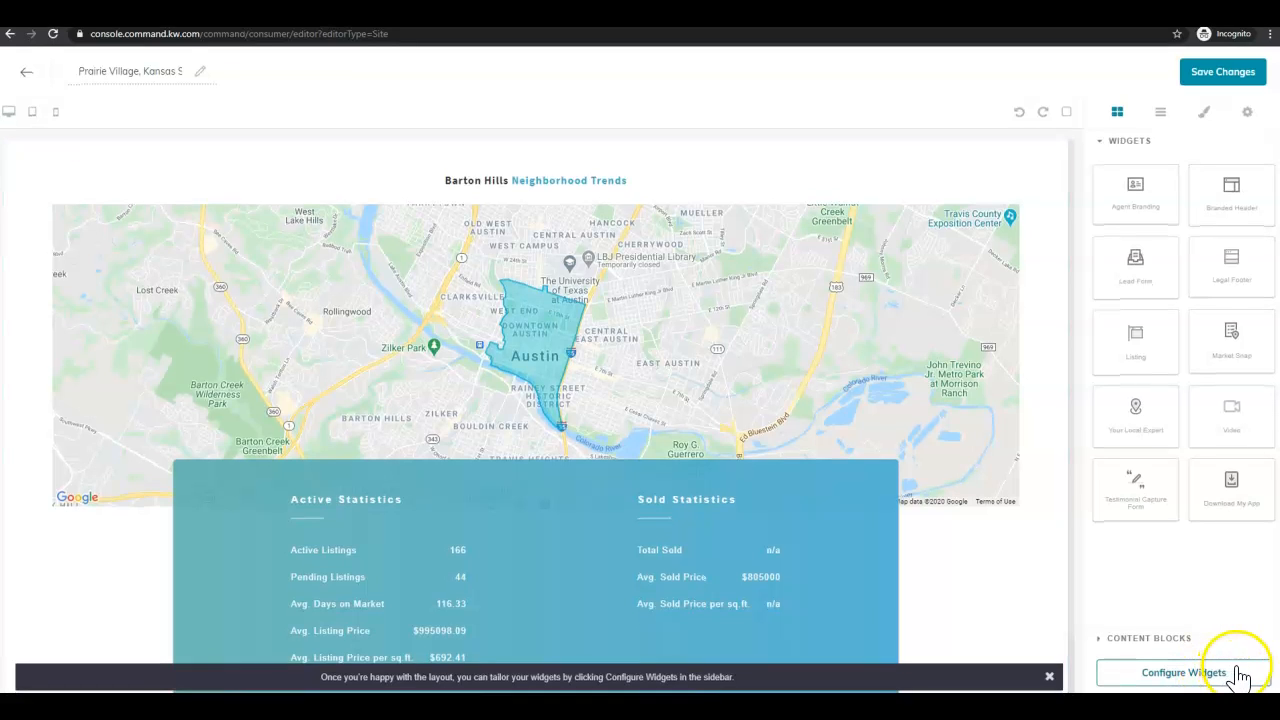
Step: Give the New Market Snap header 'Prairie Village, Kansas Statistics' and postal code 66208
{"action": "left_click", "coordinate": [1183, 672]}
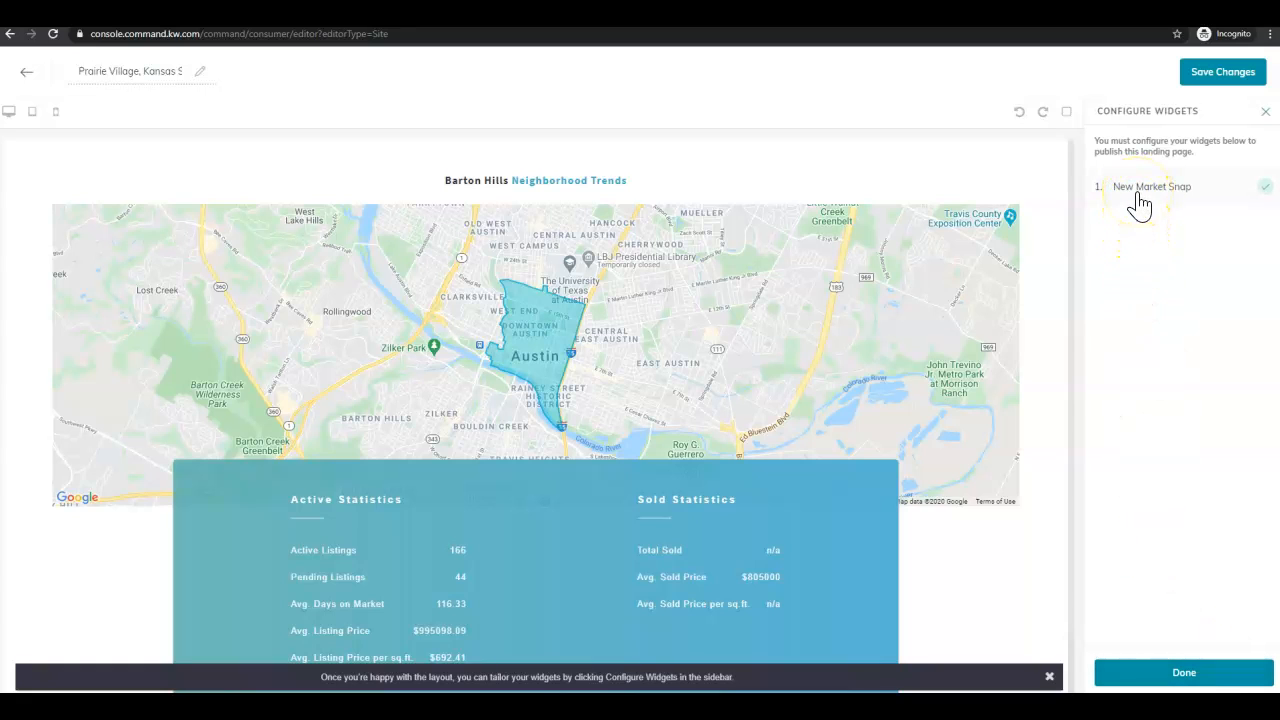
{"action": "left_click", "coordinate": [1151, 186]}
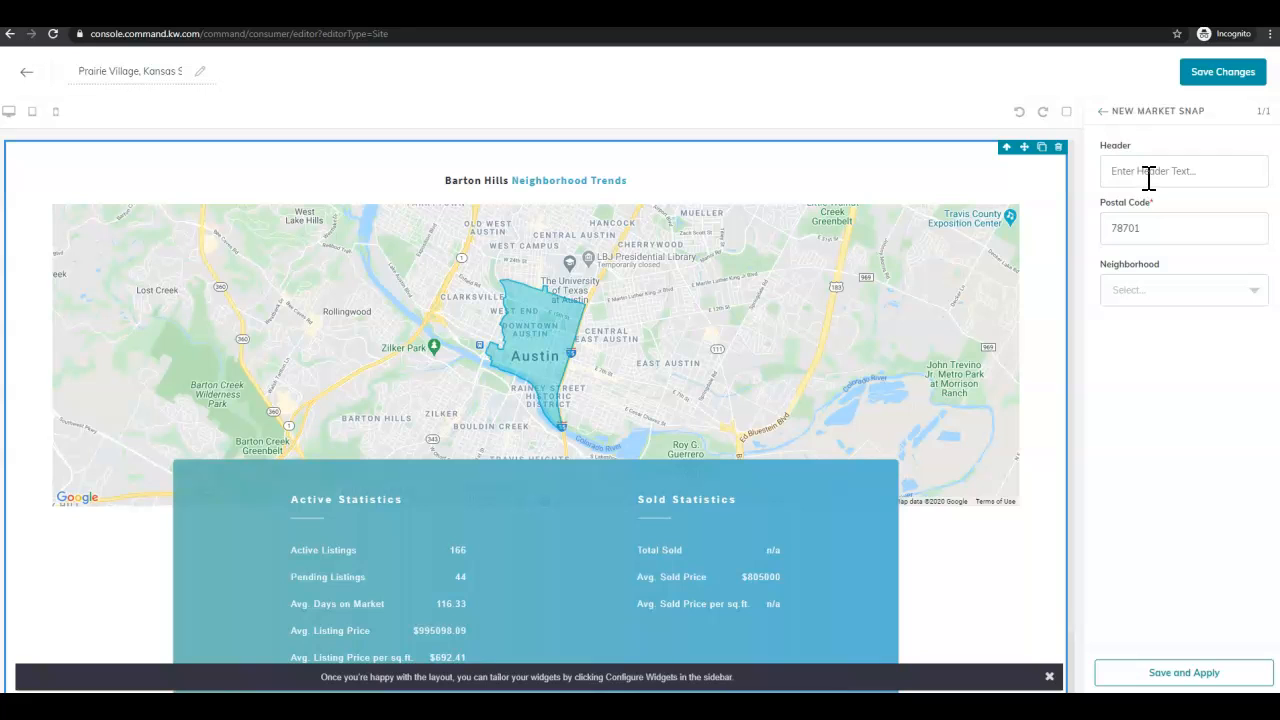
{"action": "left_click", "coordinate": [1183, 171]}
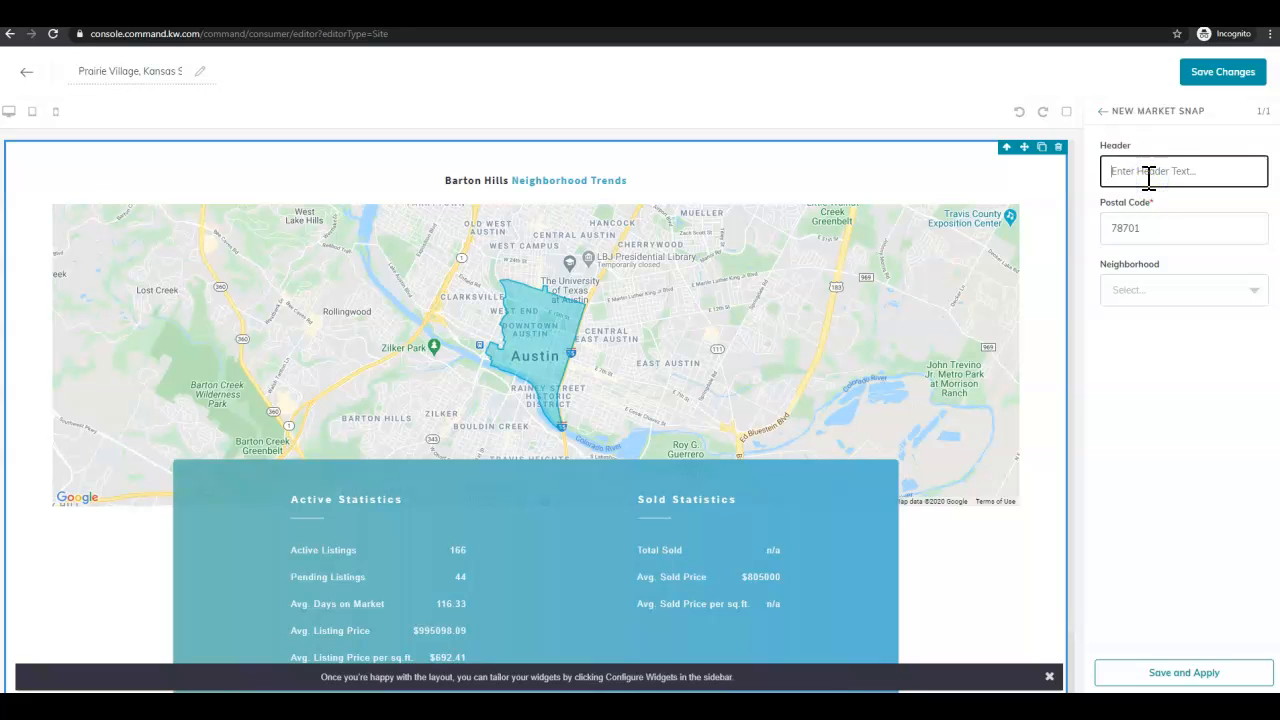
{"action": "type", "text": "P"}
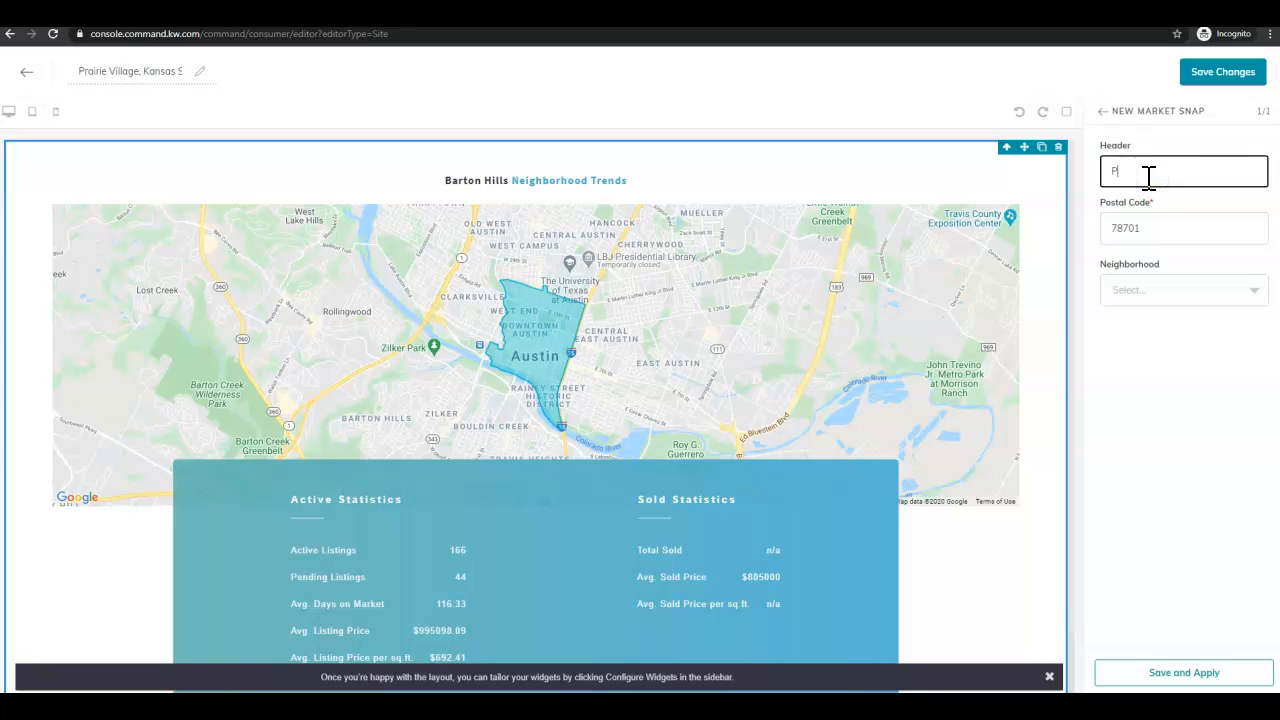
{"action": "type", "text": "Prairie V"}
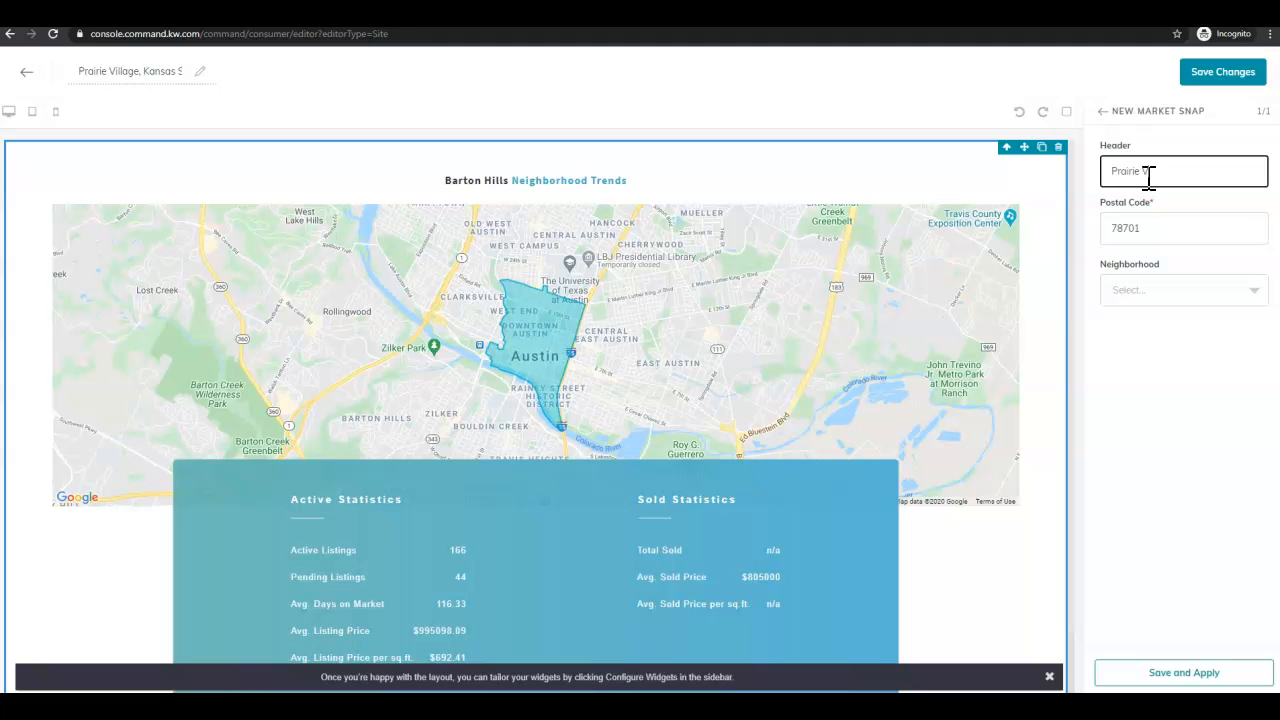
{"action": "type", "text": "illage"}
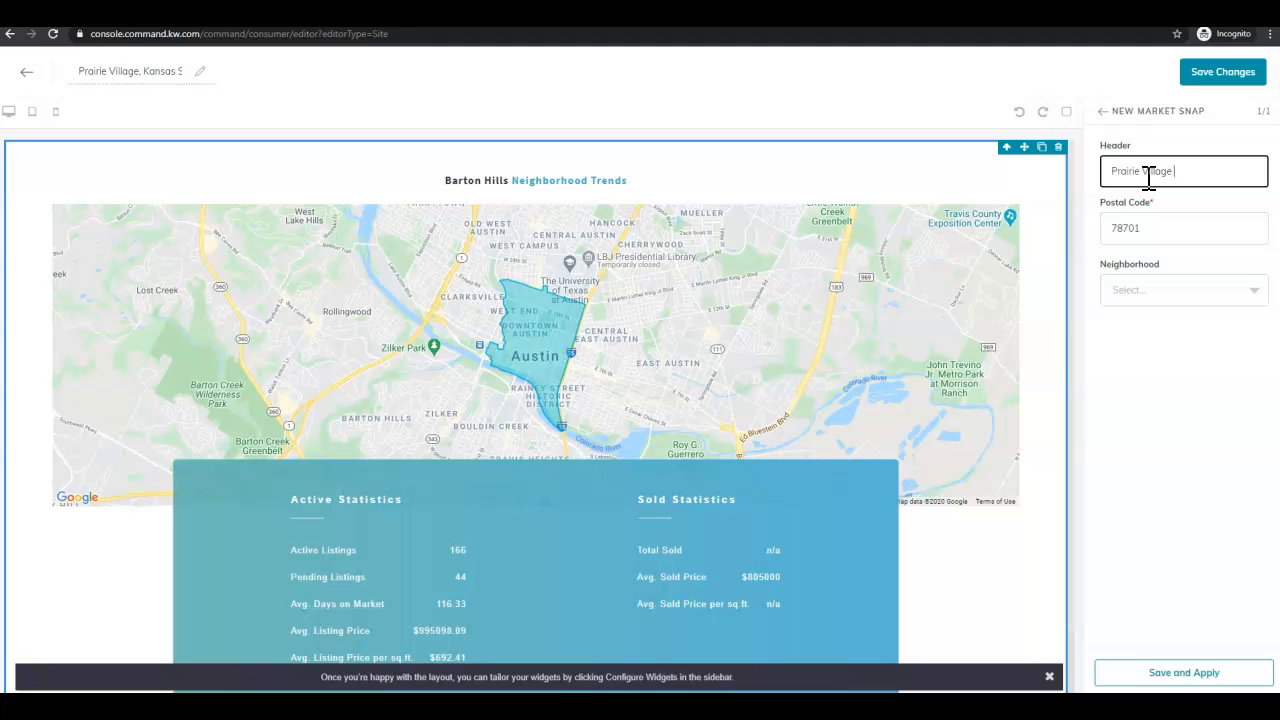
{"action": "type", "text": ", K"}
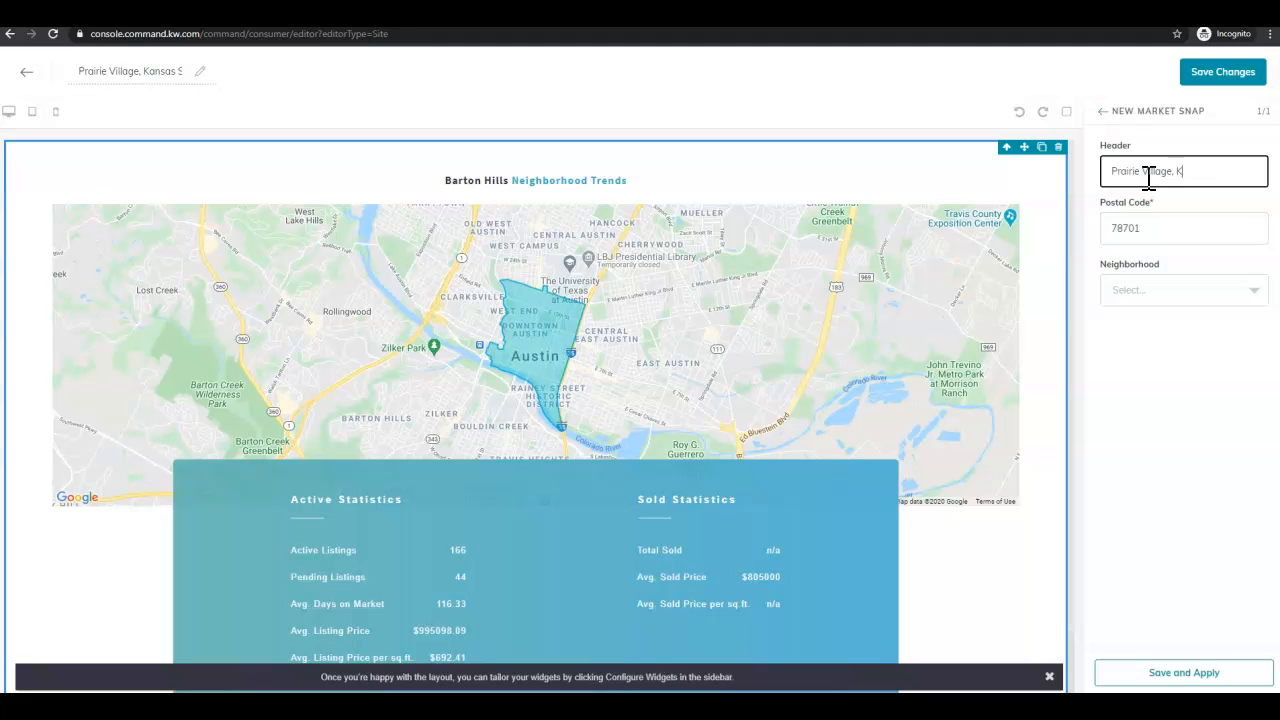
{"action": "type", "text": "ansas Statistics"}
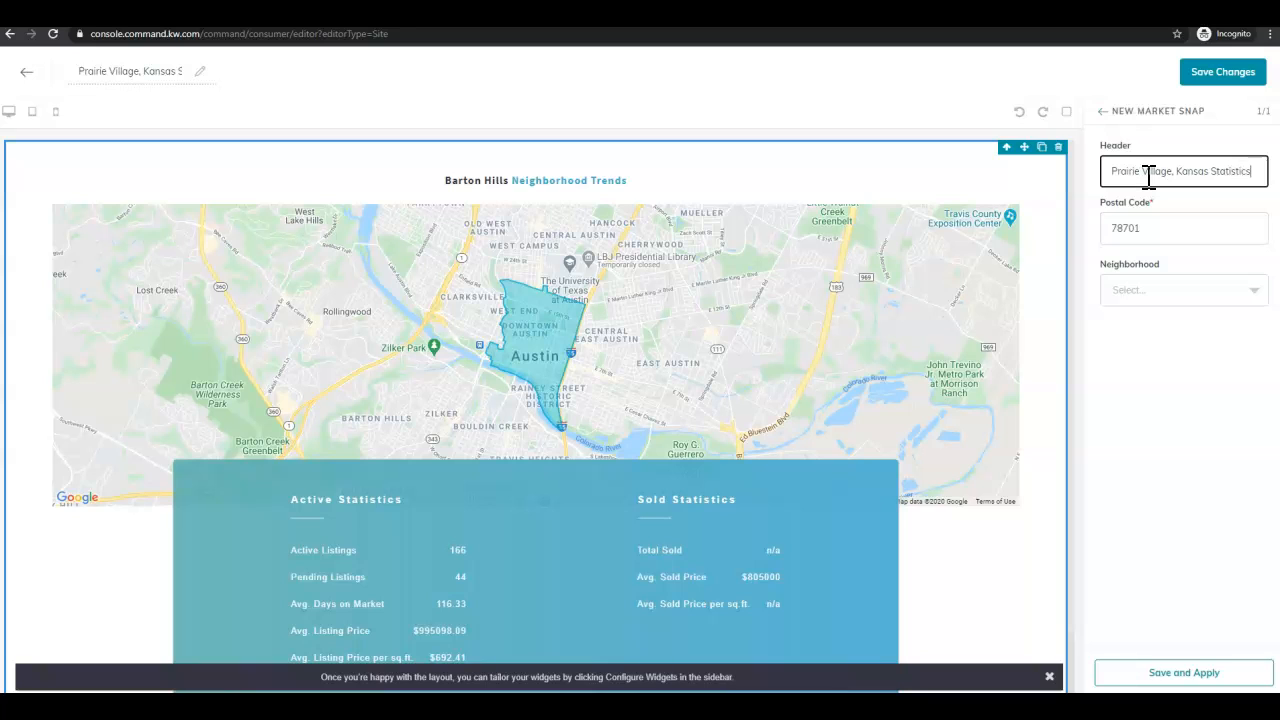
{"action": "type", "text": "66208"}
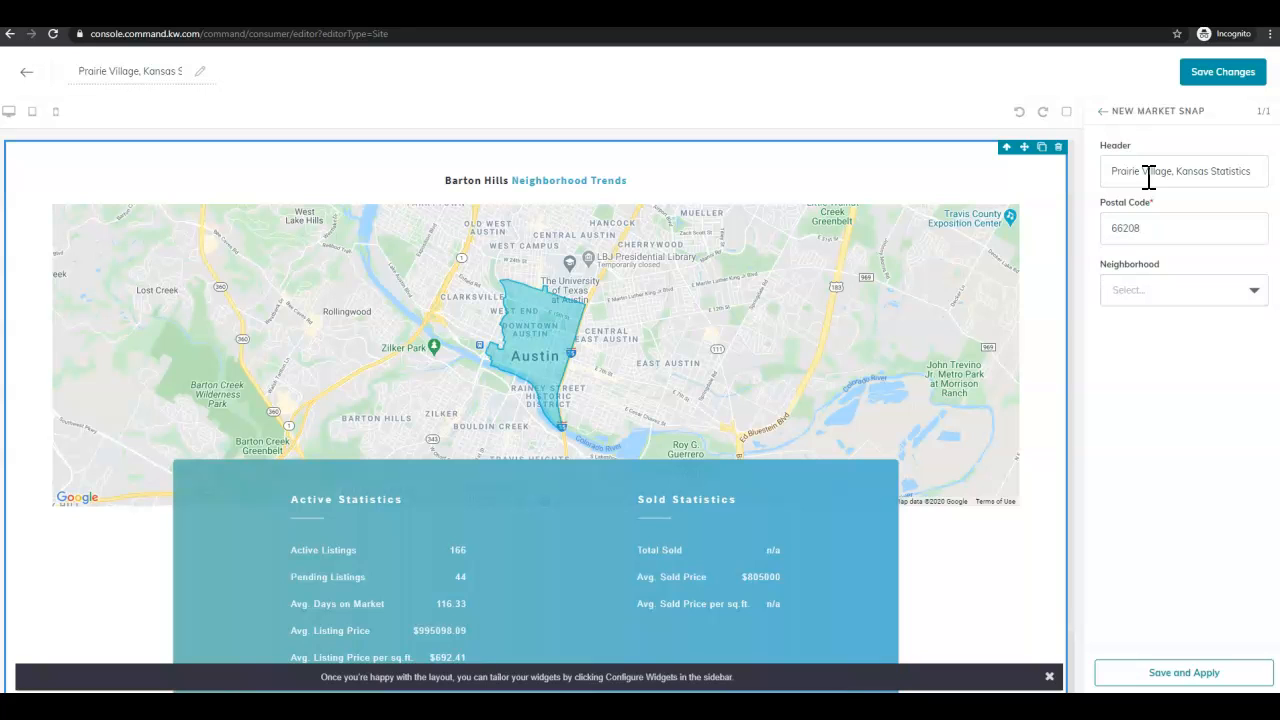
{"action": "left_click", "coordinate": [1183, 289]}
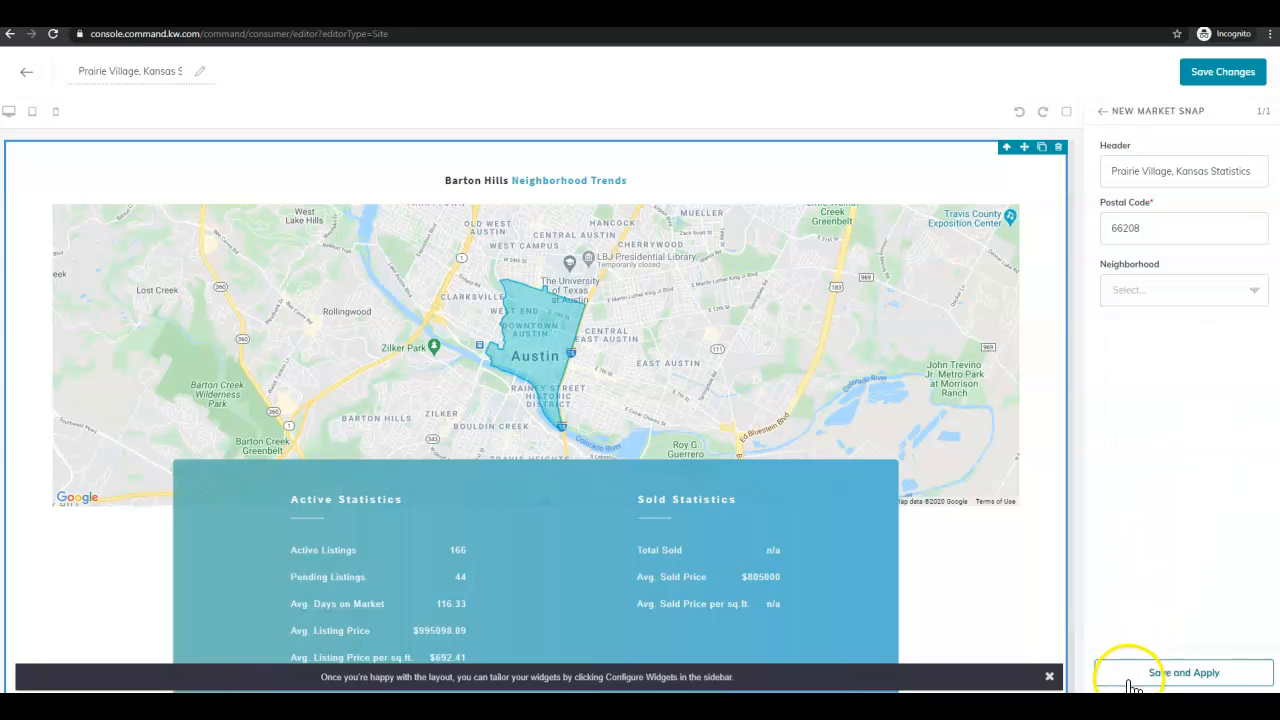
Step: Save and apply the Market Snap settings to refresh the Prairie Village map and statistics
{"action": "left_click", "coordinate": [1183, 672]}
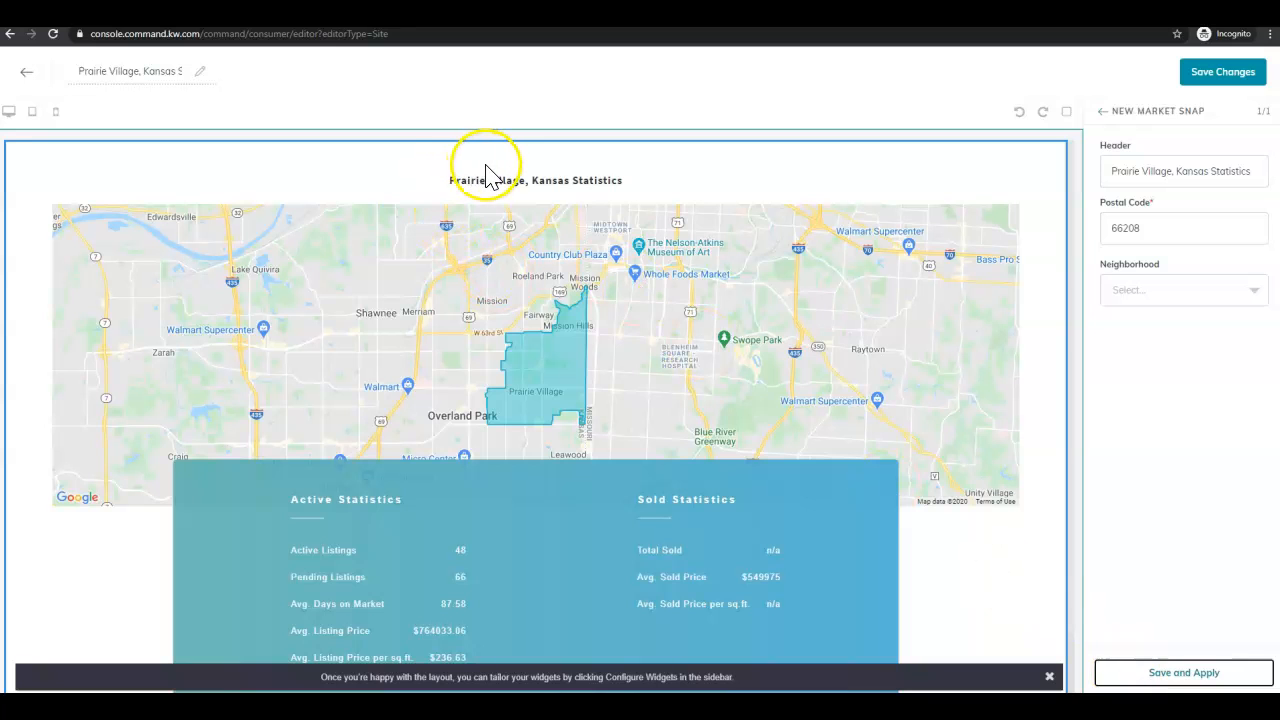
{"action": "mouse_move", "coordinate": [601, 337]}
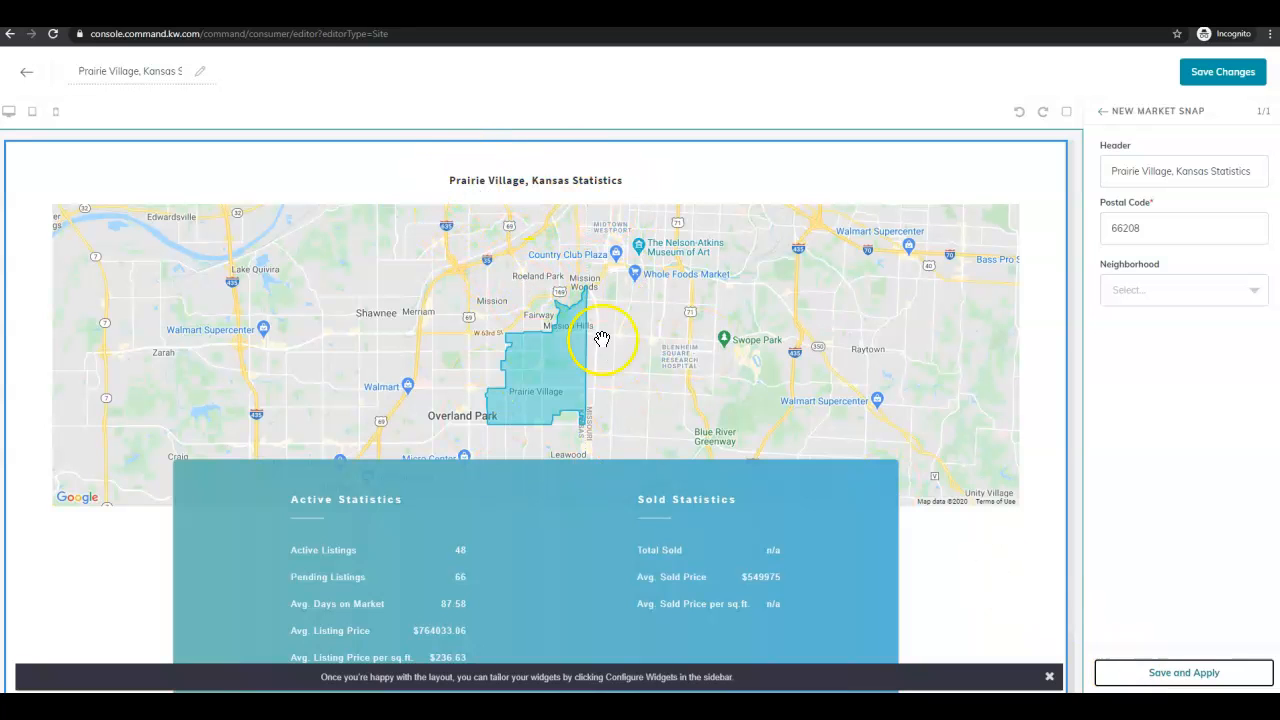
{"action": "mouse_move", "coordinate": [643, 603]}
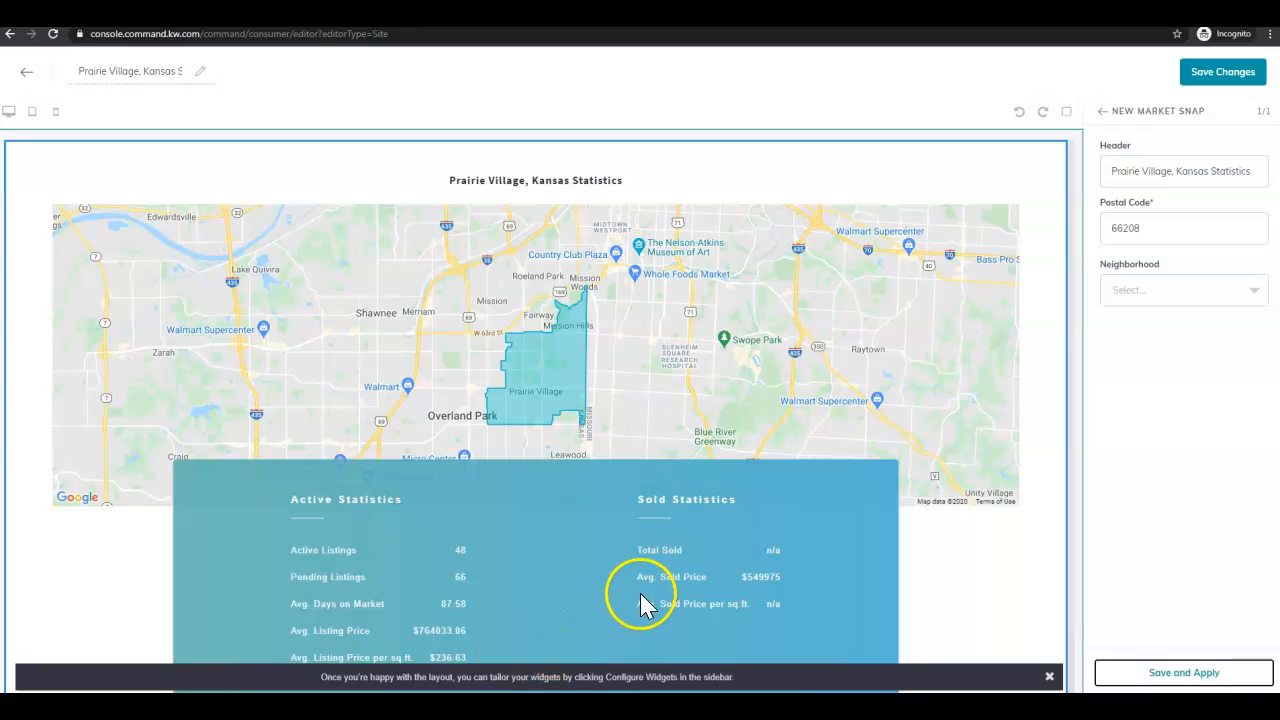
{"action": "mouse_move", "coordinate": [540, 150]}
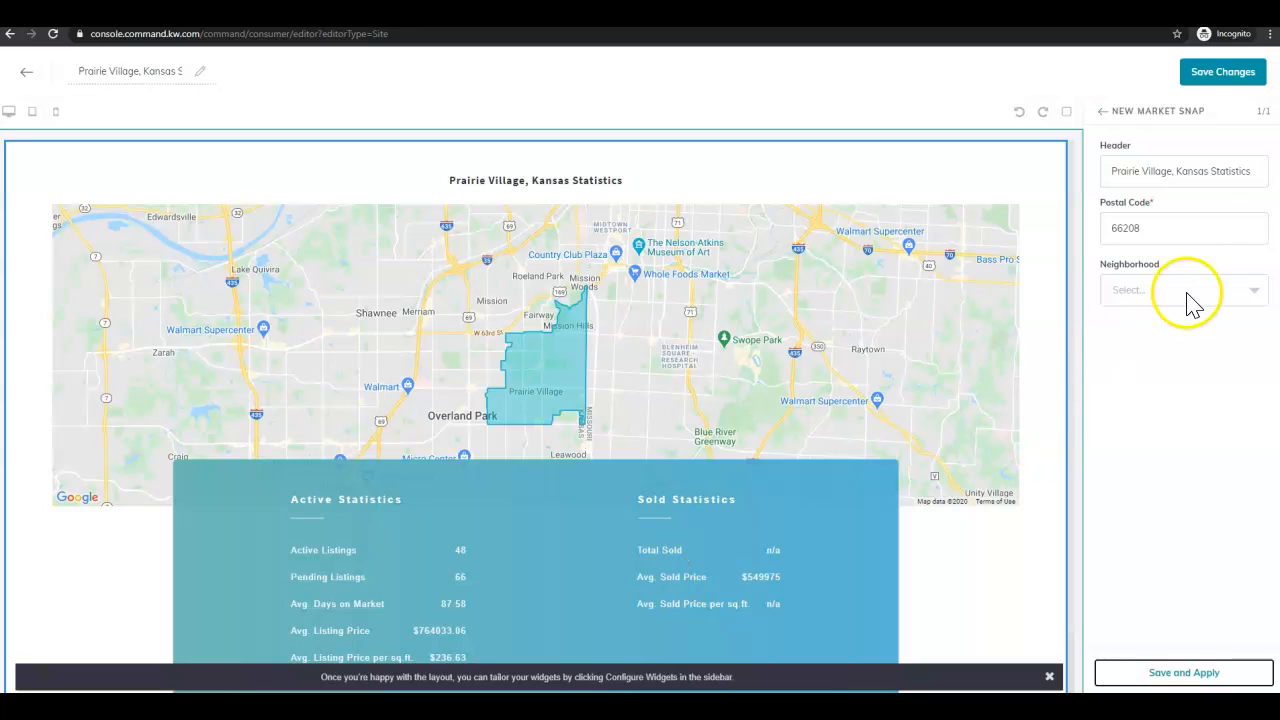
Step: Save the page changes and confirm continuing to the Site Pages settings
{"action": "left_click", "coordinate": [1222, 71]}
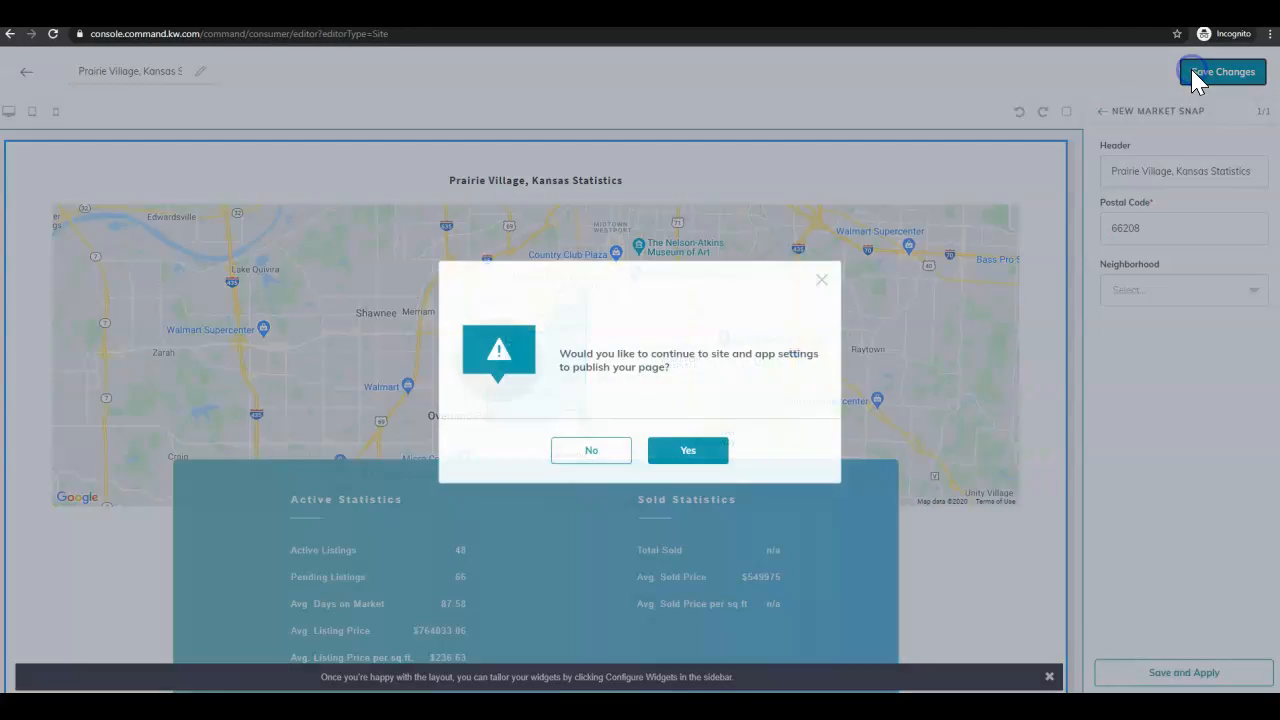
{"action": "mouse_move", "coordinate": [968, 160]}
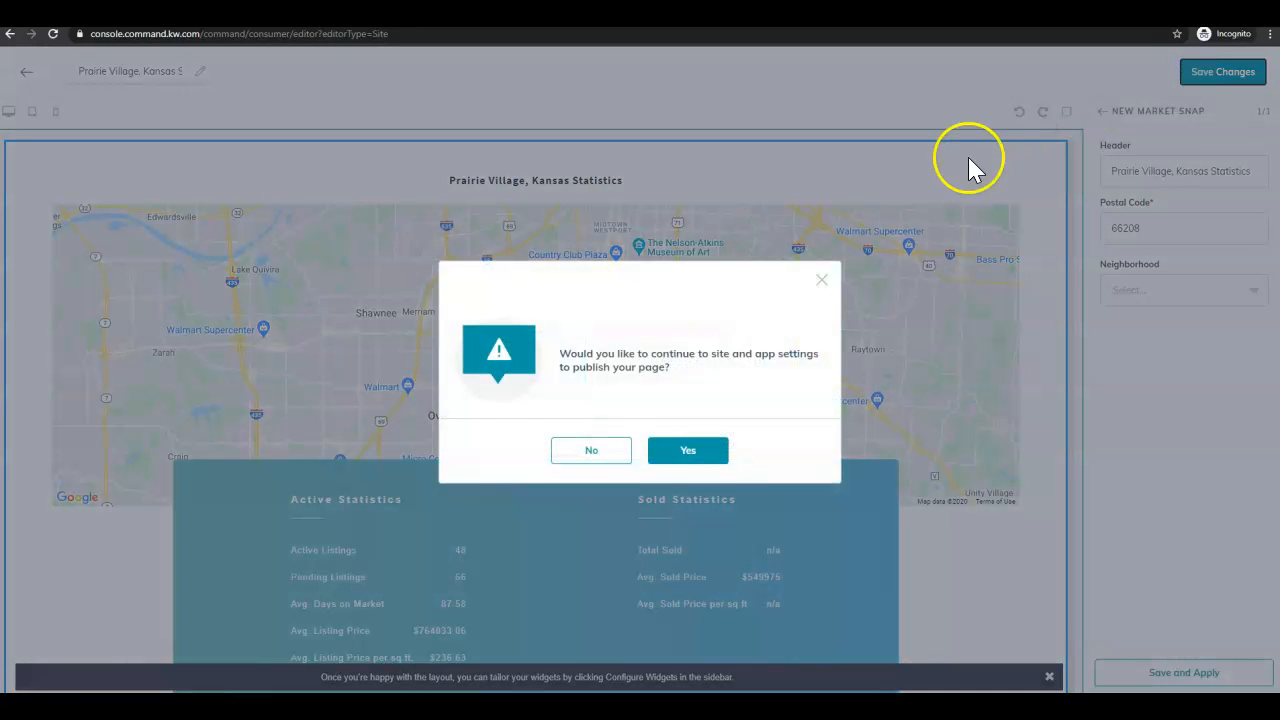
{"action": "mouse_move", "coordinate": [682, 405]}
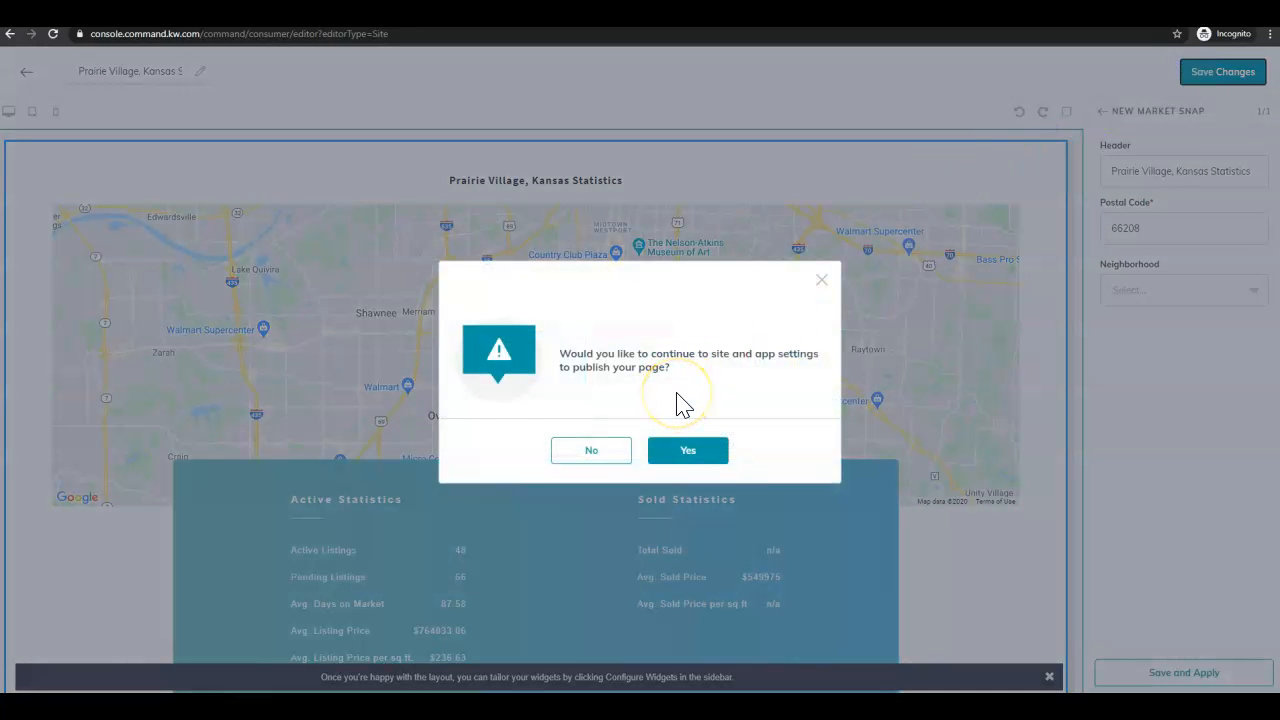
{"action": "mouse_move", "coordinate": [580, 400]}
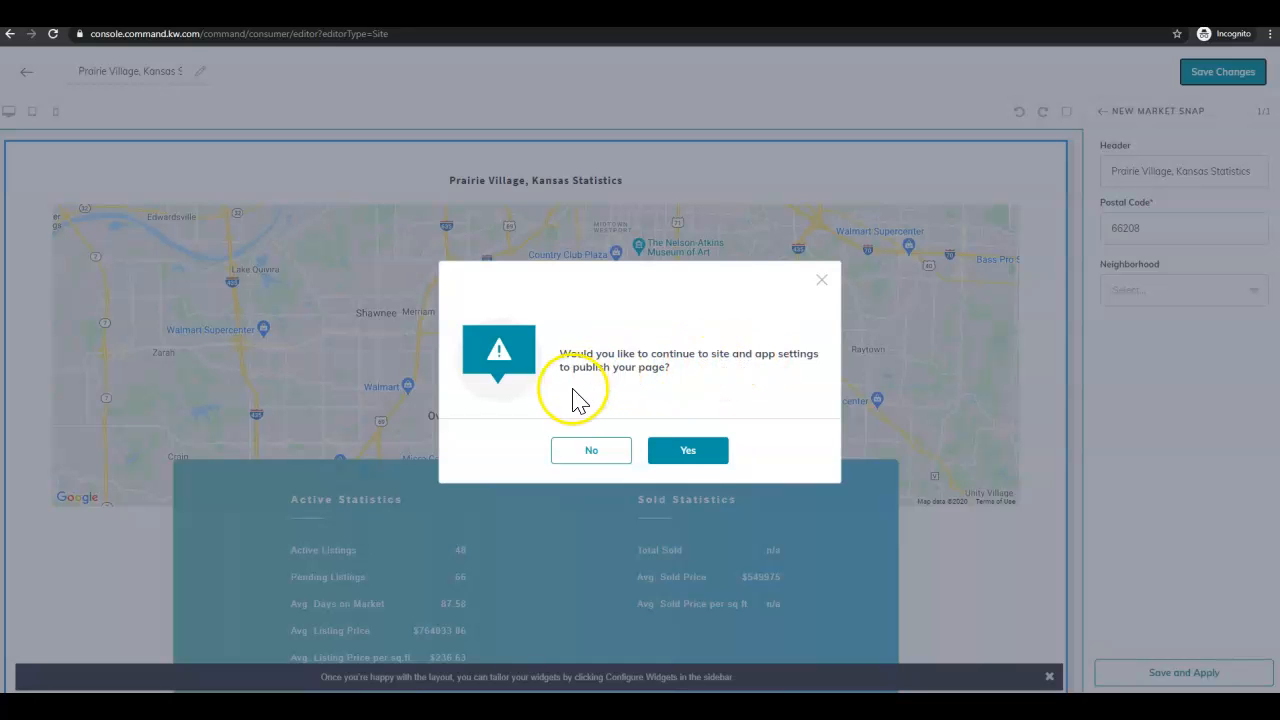
{"action": "left_click", "coordinate": [687, 450]}
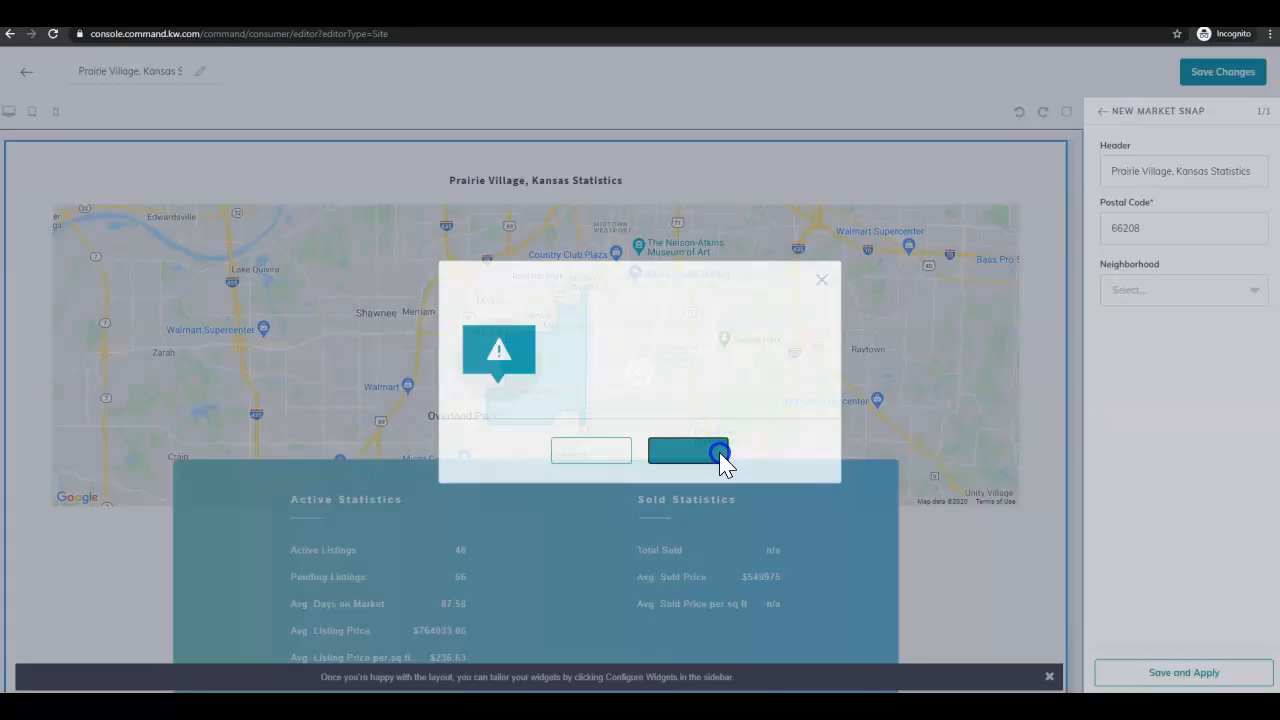
{"action": "left_click", "coordinate": [688, 451]}
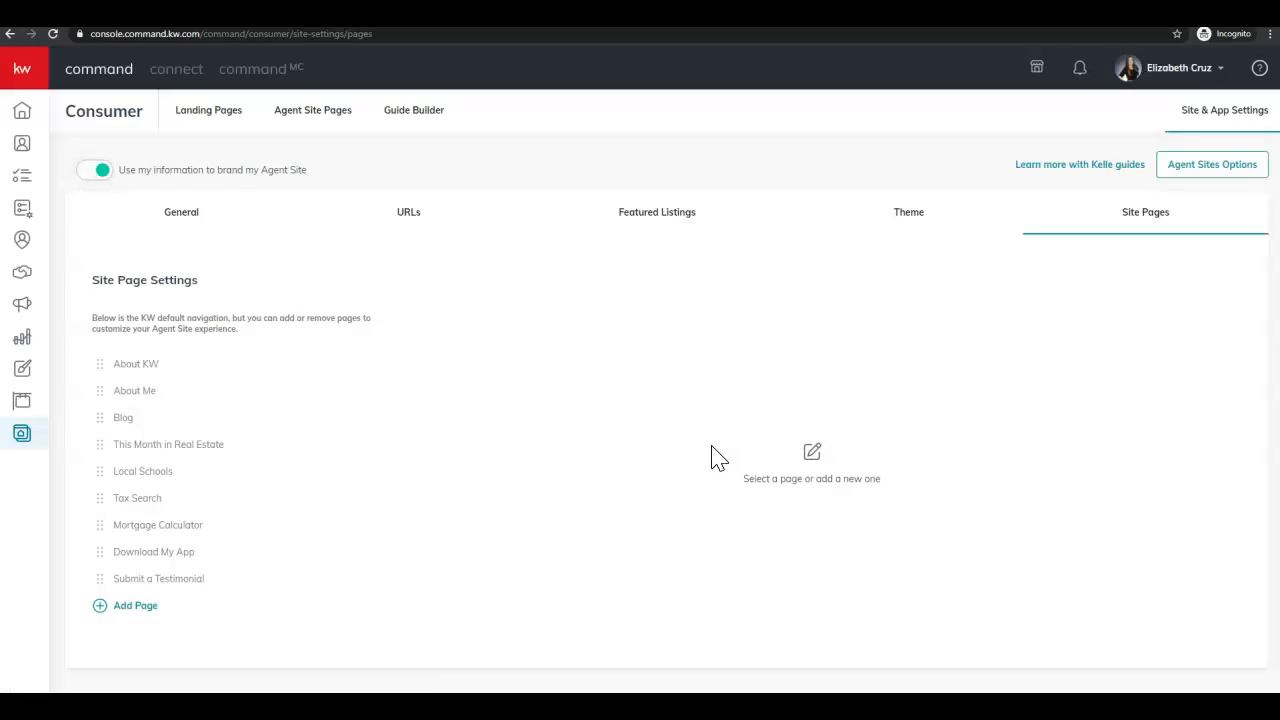
{"action": "mouse_move", "coordinate": [955, 245]}
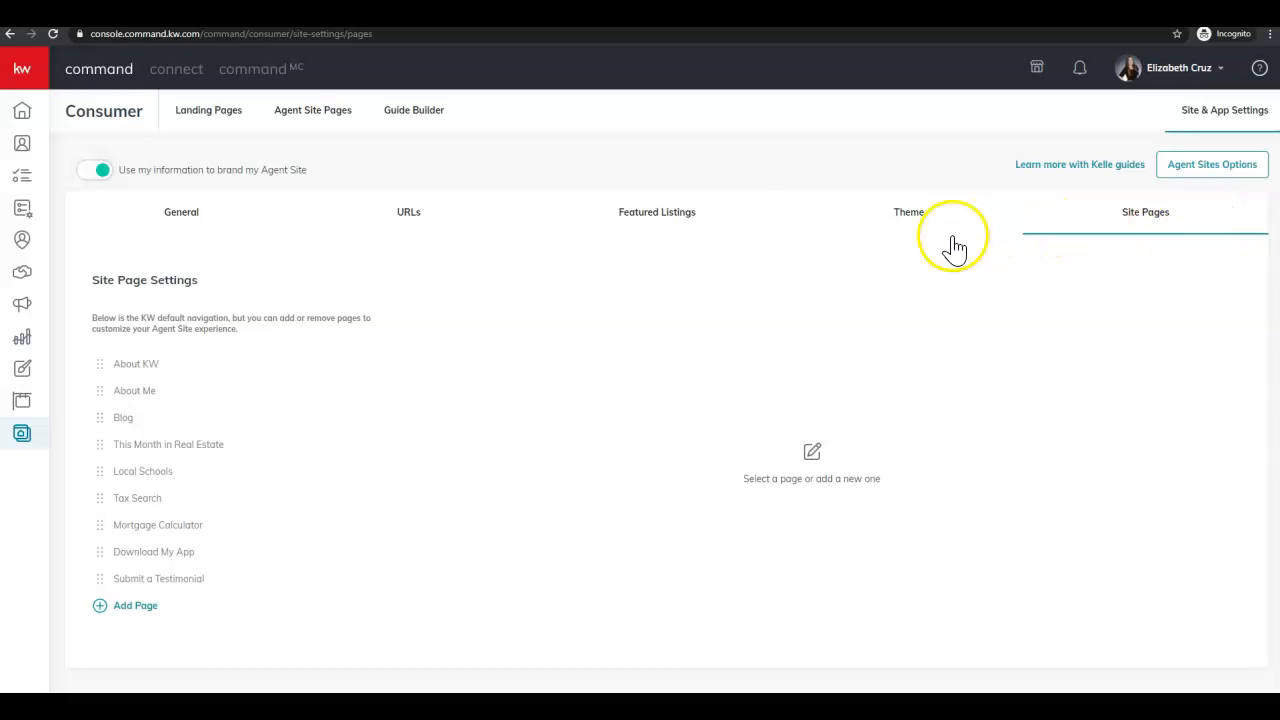
{"action": "mouse_move", "coordinate": [137, 318]}
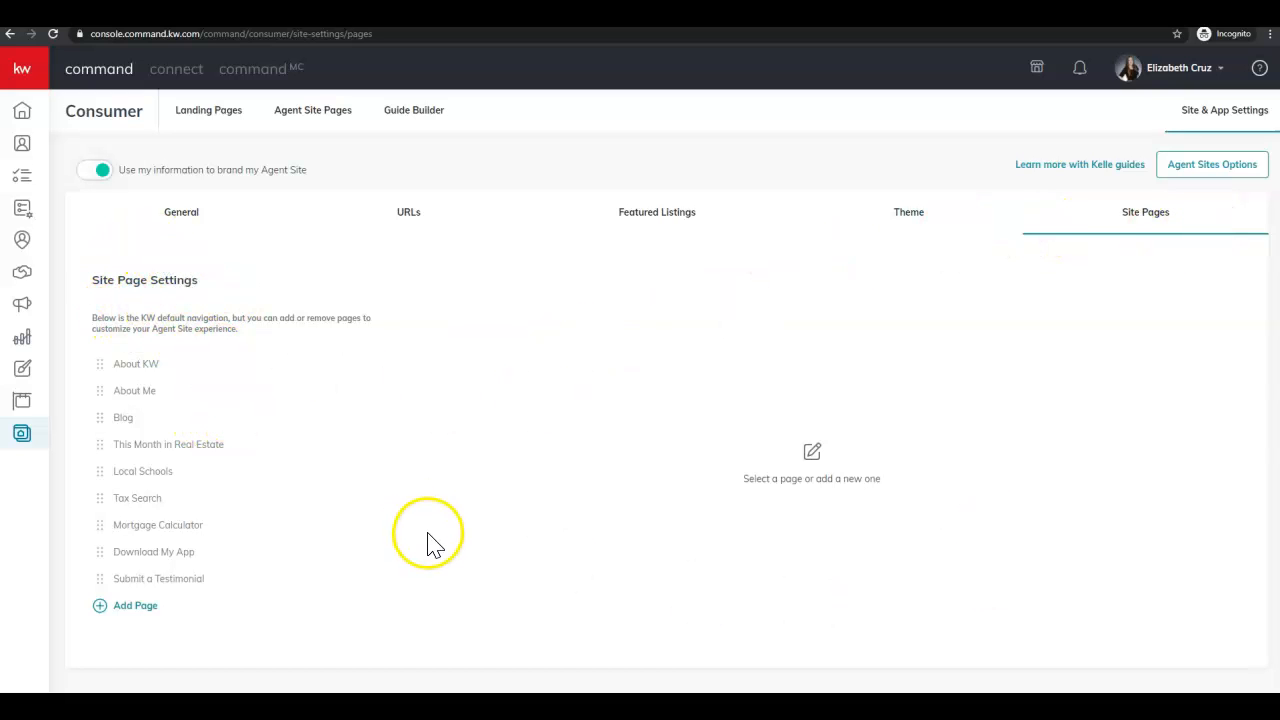
{"action": "mouse_move", "coordinate": [235, 605]}
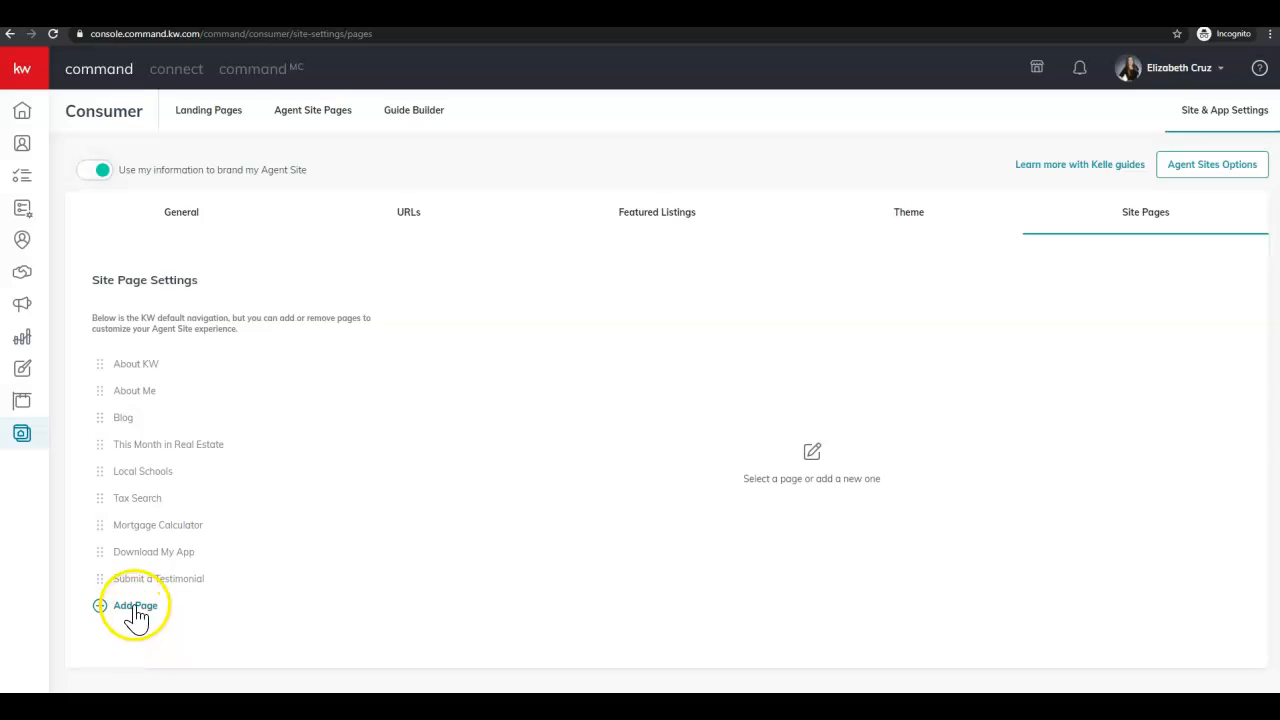
Step: Add a site page based on the Prairie Village, Kansas Statistics page
{"action": "left_click", "coordinate": [135, 605]}
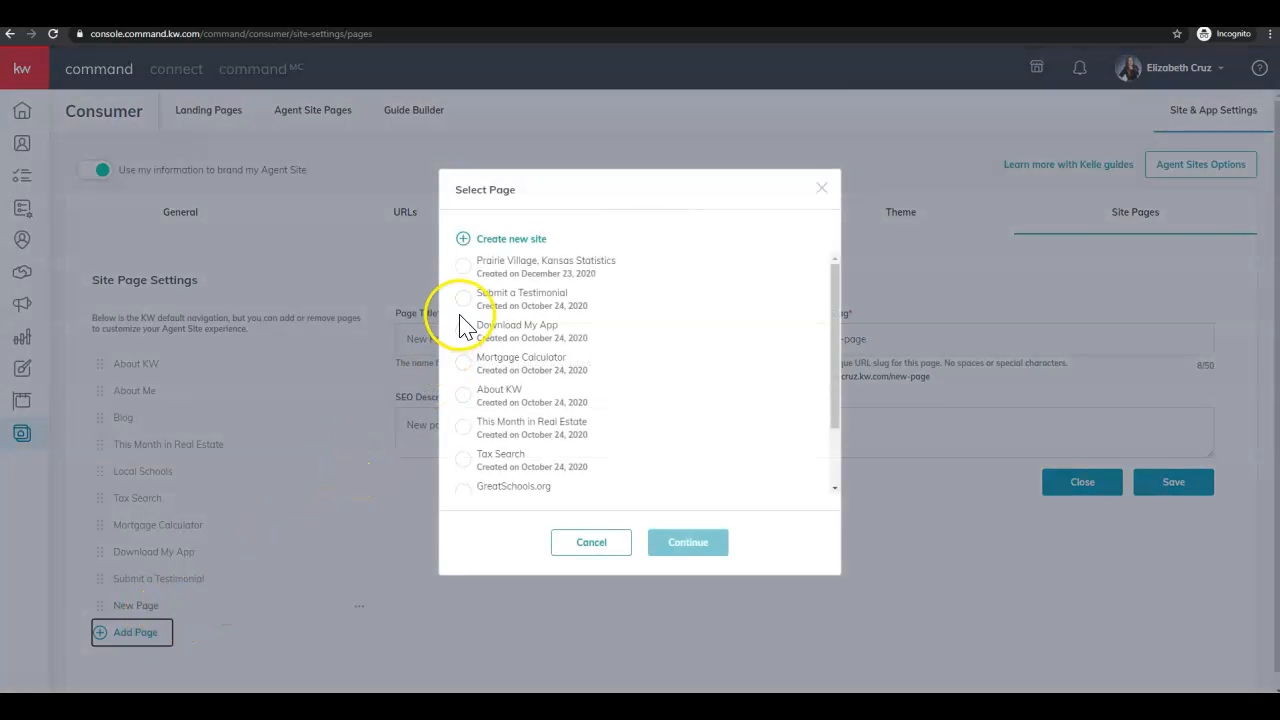
{"action": "left_click", "coordinate": [463, 265]}
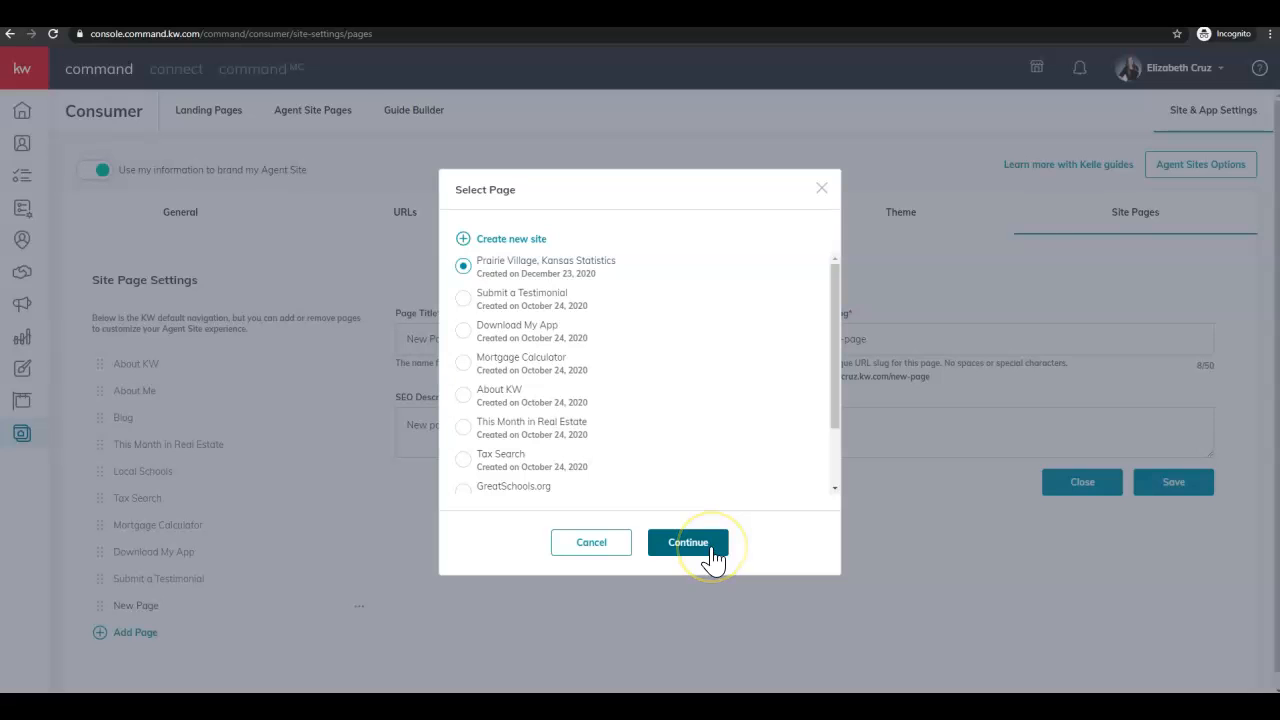
{"action": "left_click", "coordinate": [687, 542]}
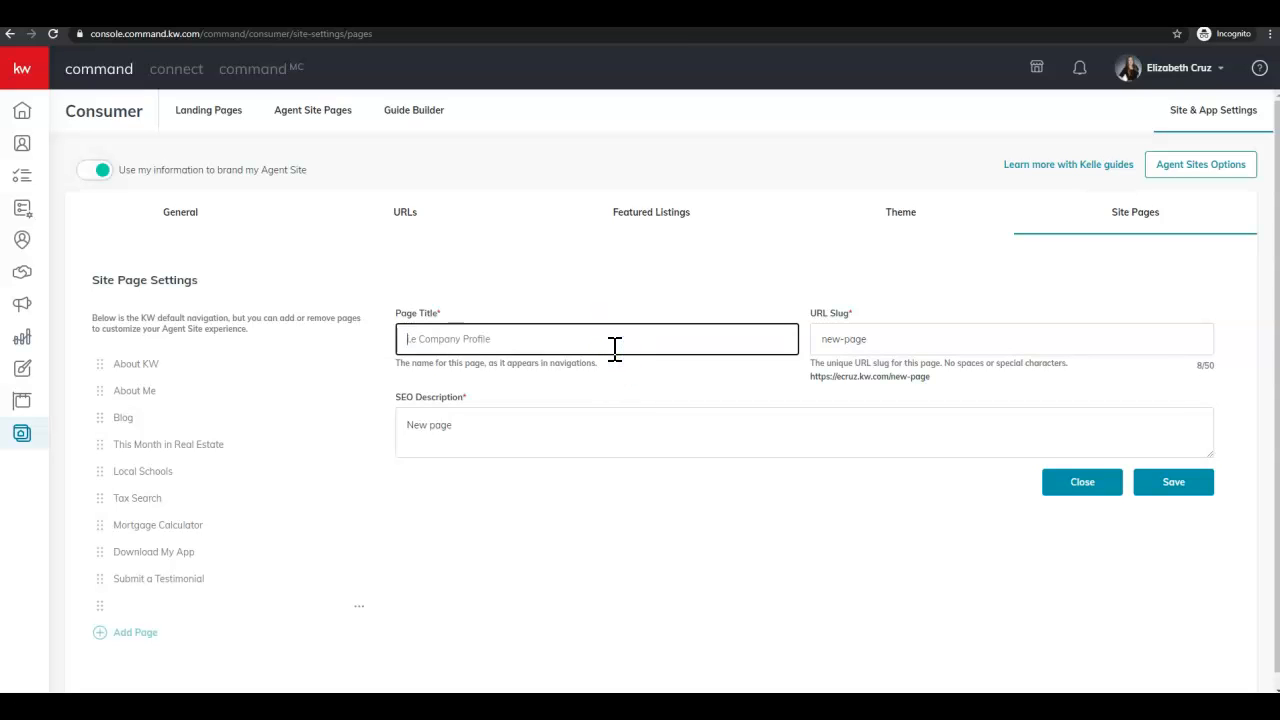
Step: Enter the page title and set the URL slug to prairie-village-statistics
{"action": "type", "text": "Pra"}
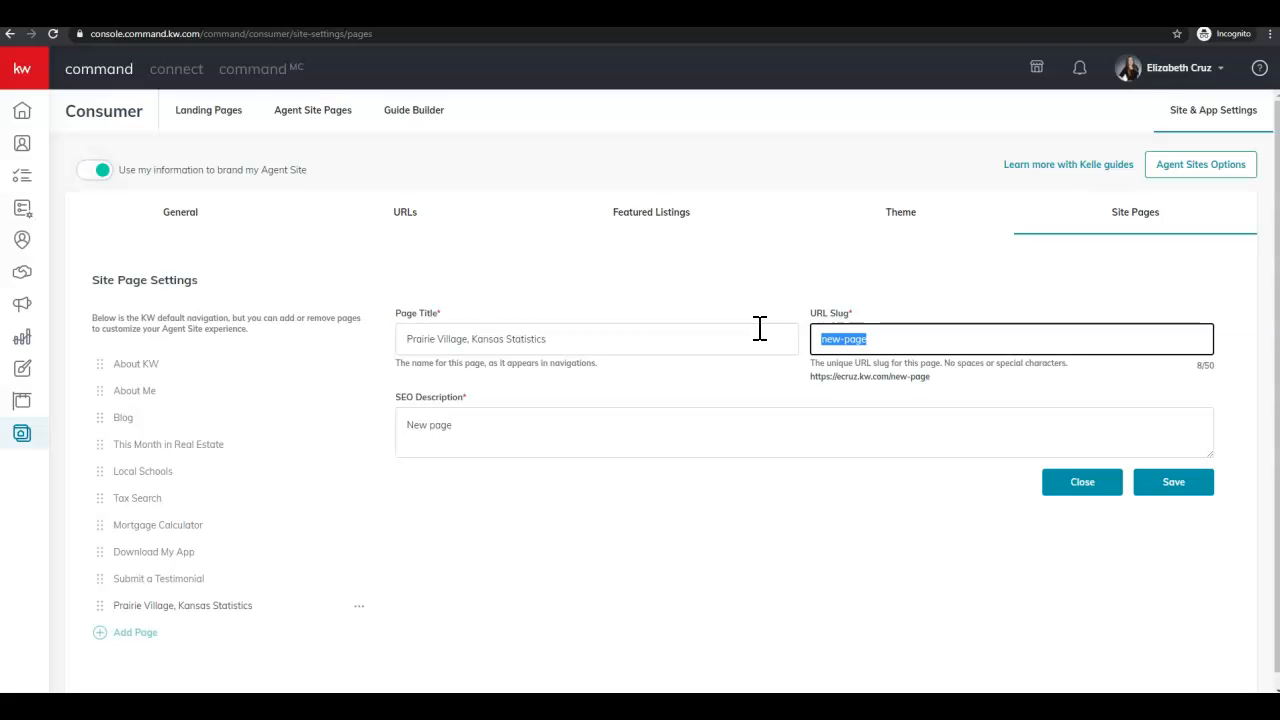
{"action": "type", "text": "prairie-"}
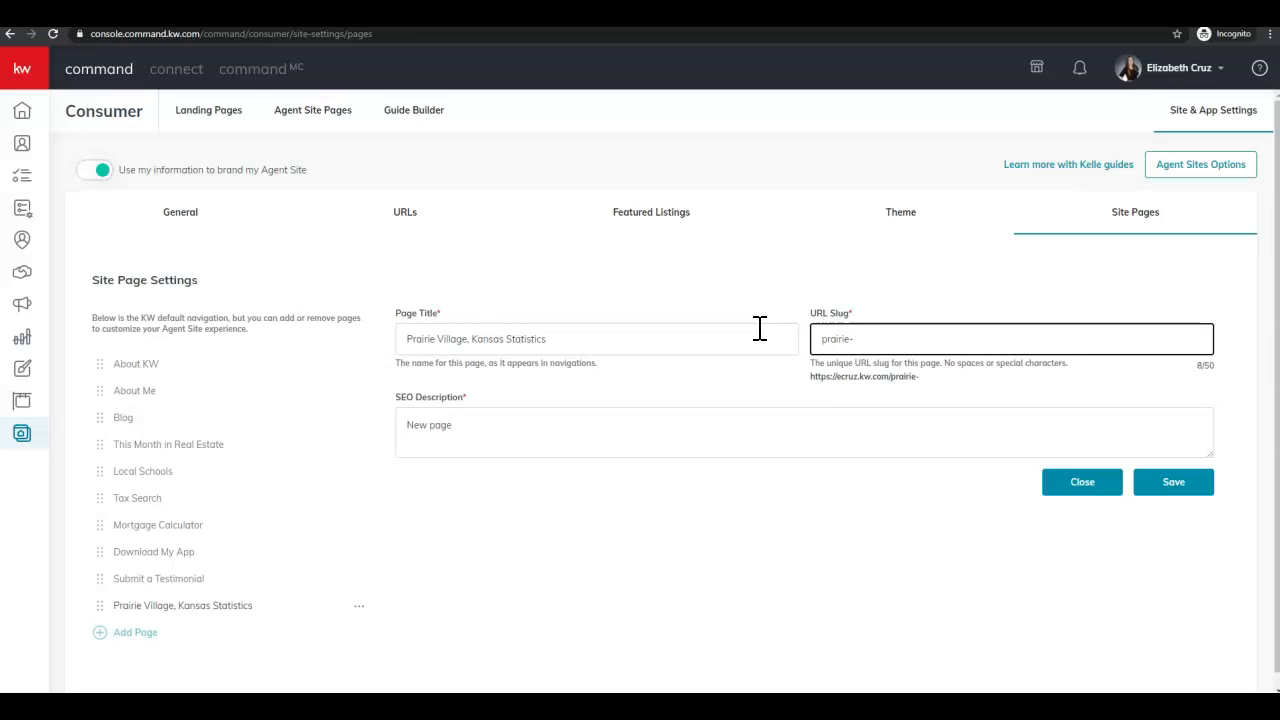
{"action": "type", "text": "village-statistics"}
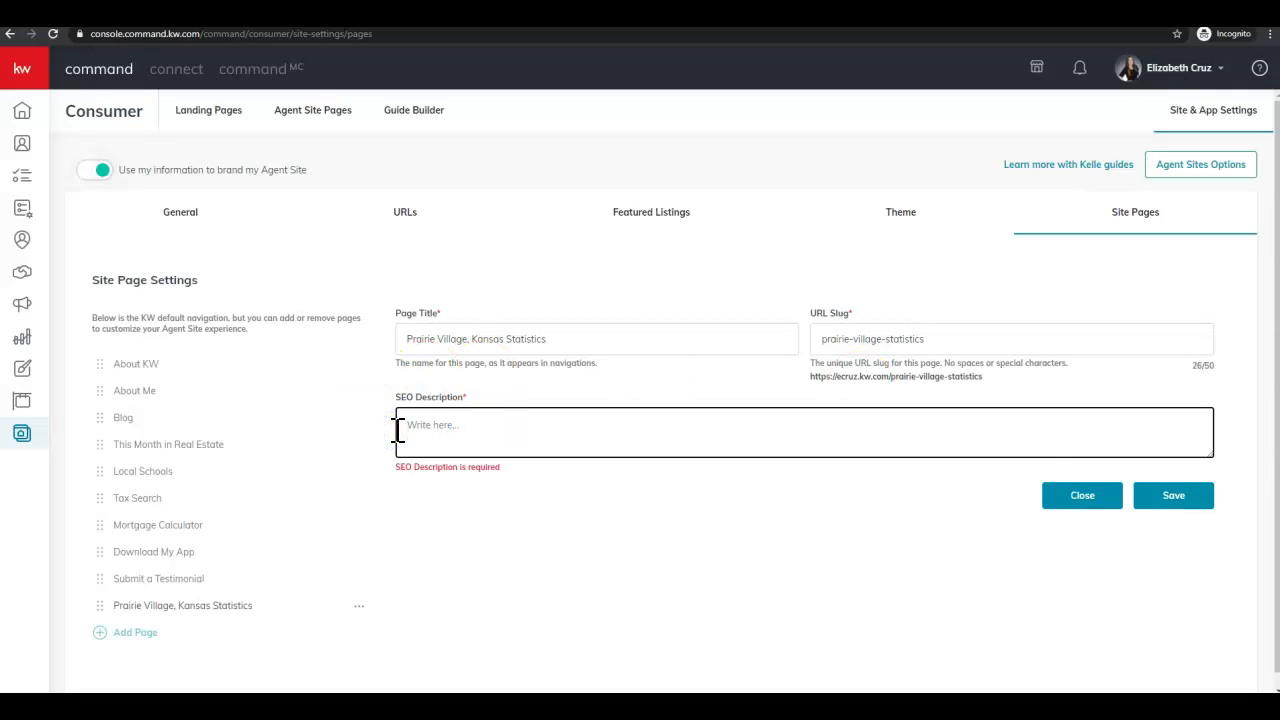
Step: Fill the SEO description with 'Prairie Village, Kansas Statistics'
{"action": "type", "text": "Prairie"}
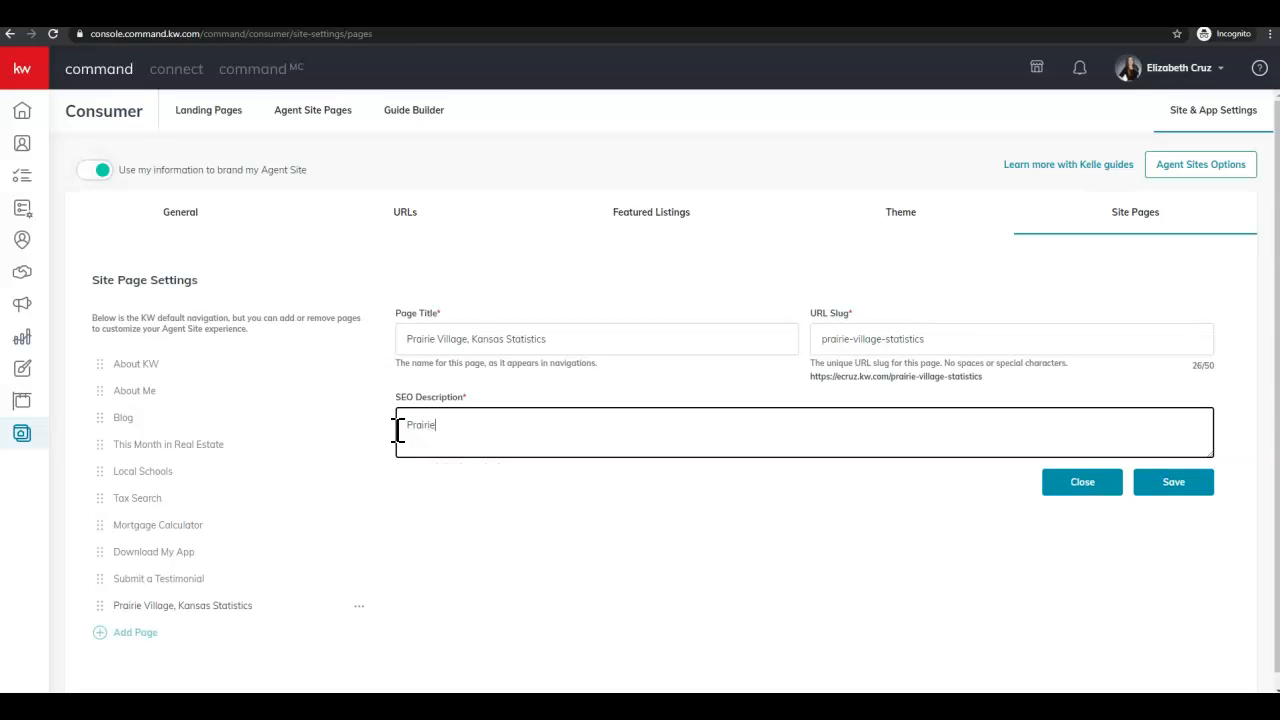
{"action": "type", "text": "Village,"}
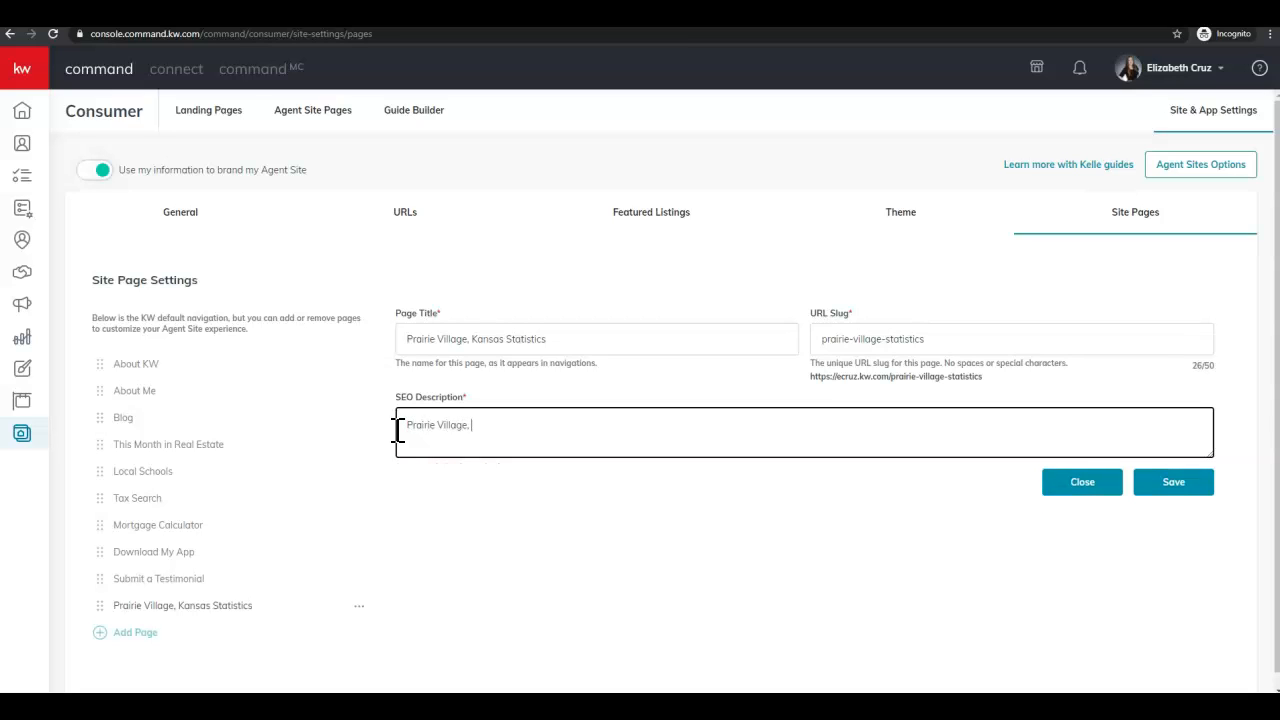
{"action": "type", "text": "Ka"}
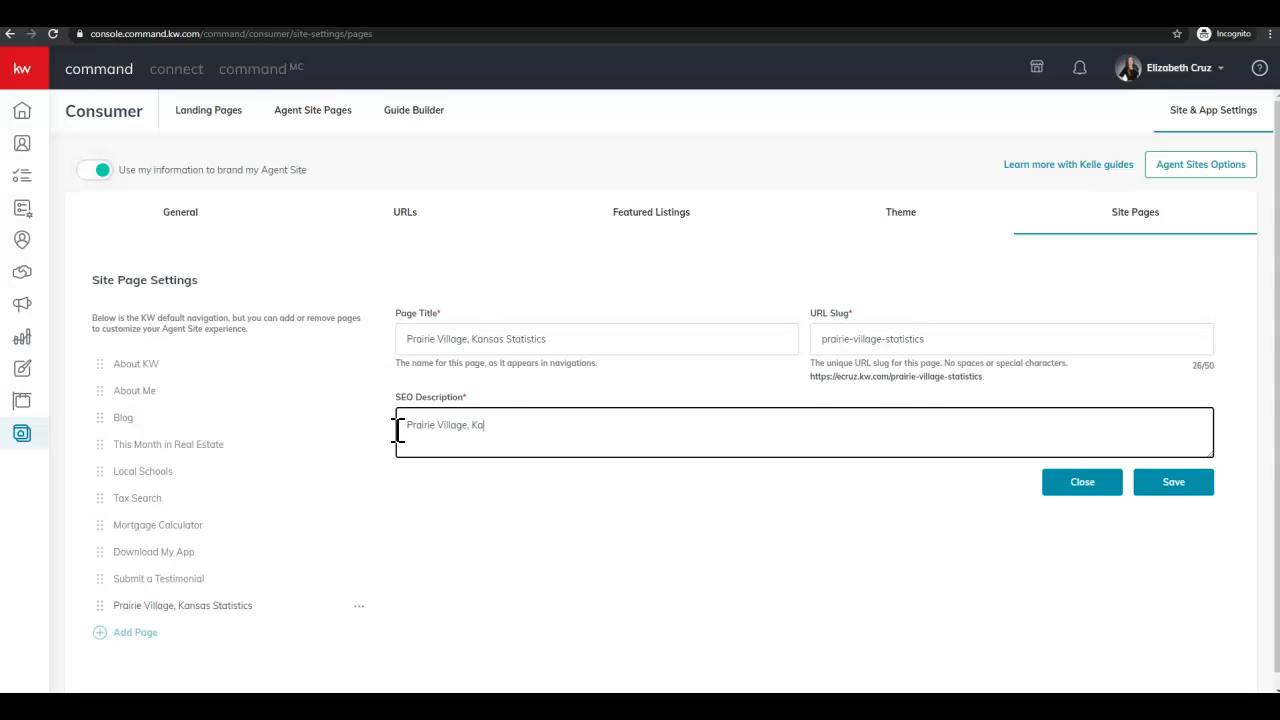
{"action": "type", "text": "n"}
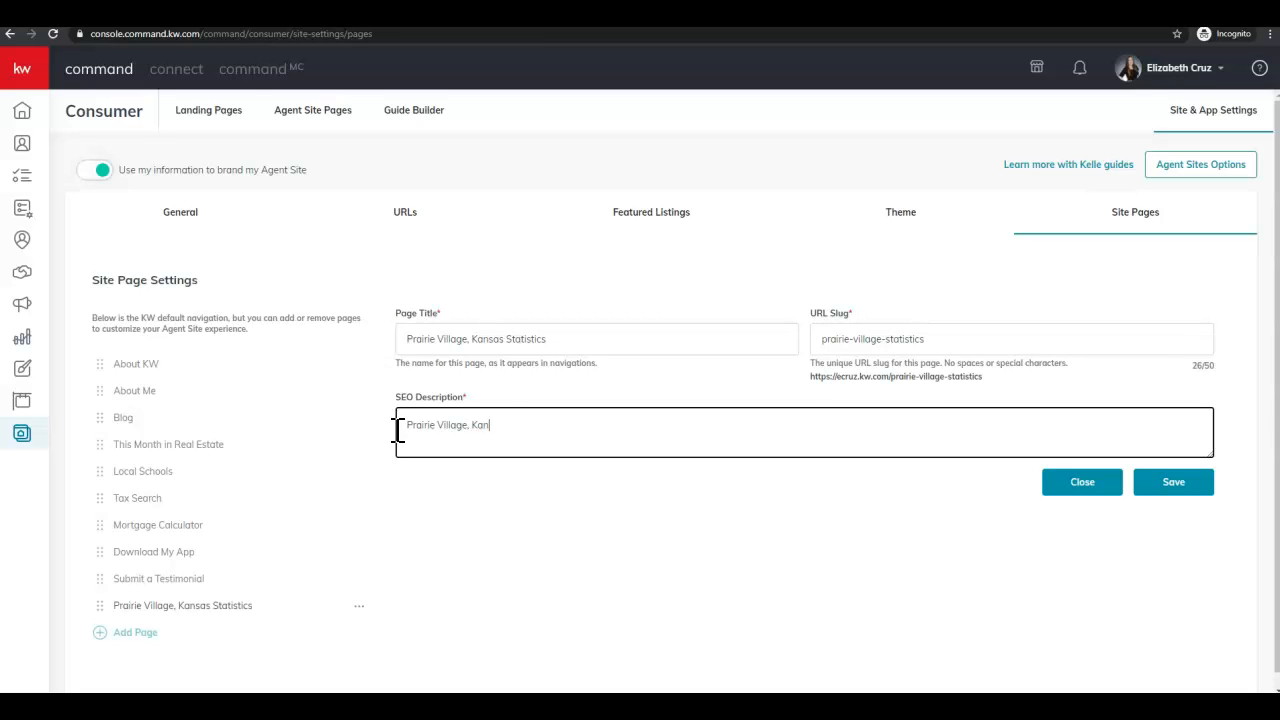
{"action": "type", "text": "sas Statistics"}
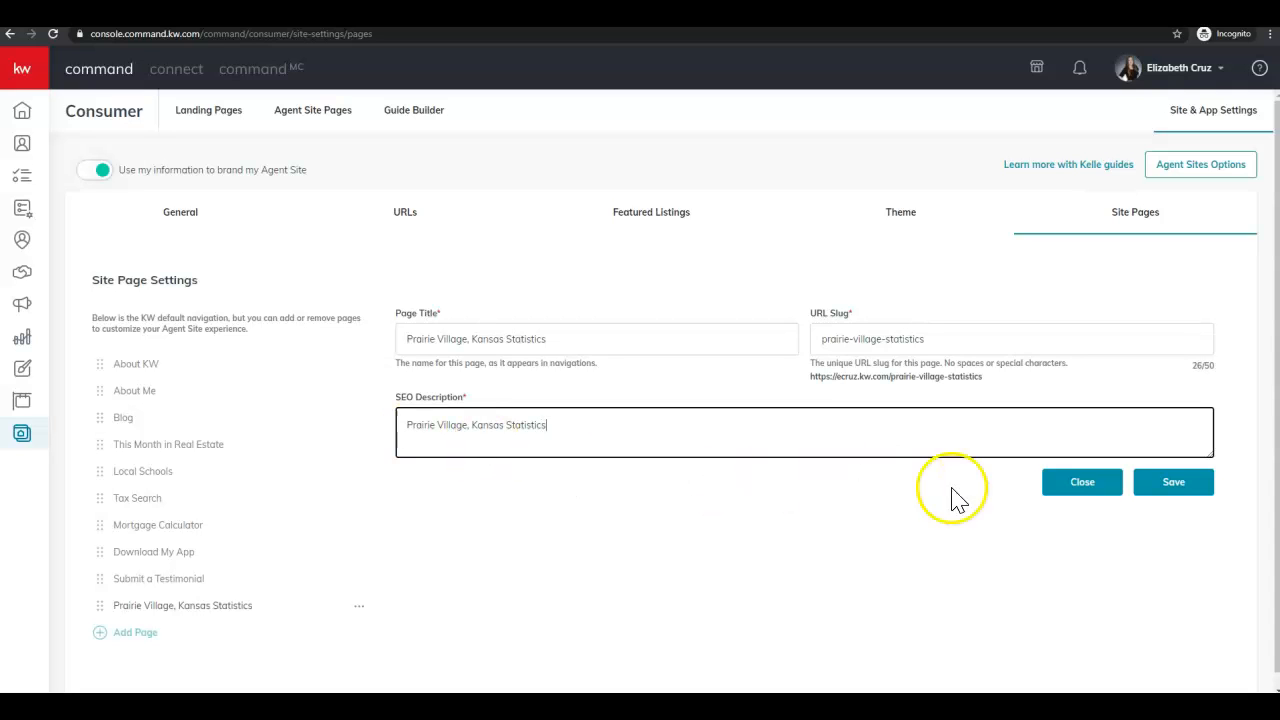
{"action": "left_click", "coordinate": [1173, 481]}
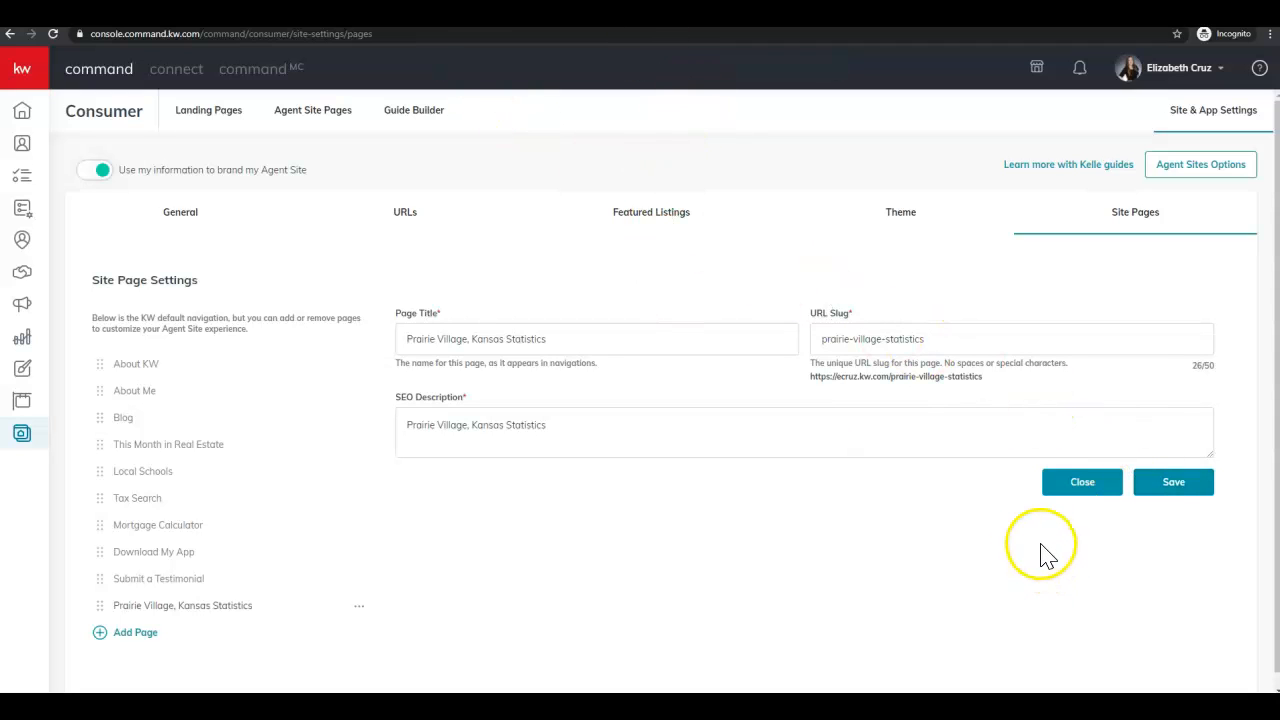
Step: Go to the page's live address shown under URL Slug via the context menu
{"action": "triple_click", "coordinate": [895, 376]}
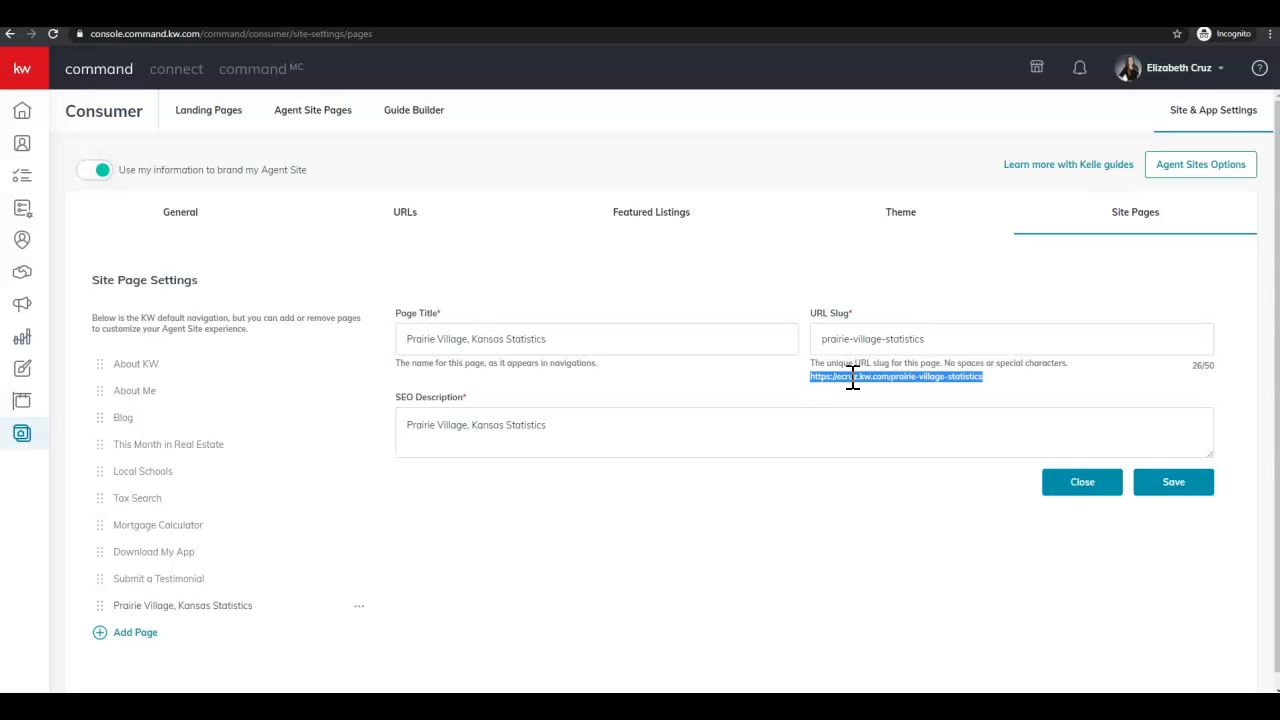
{"action": "right_click", "coordinate": [895, 376]}
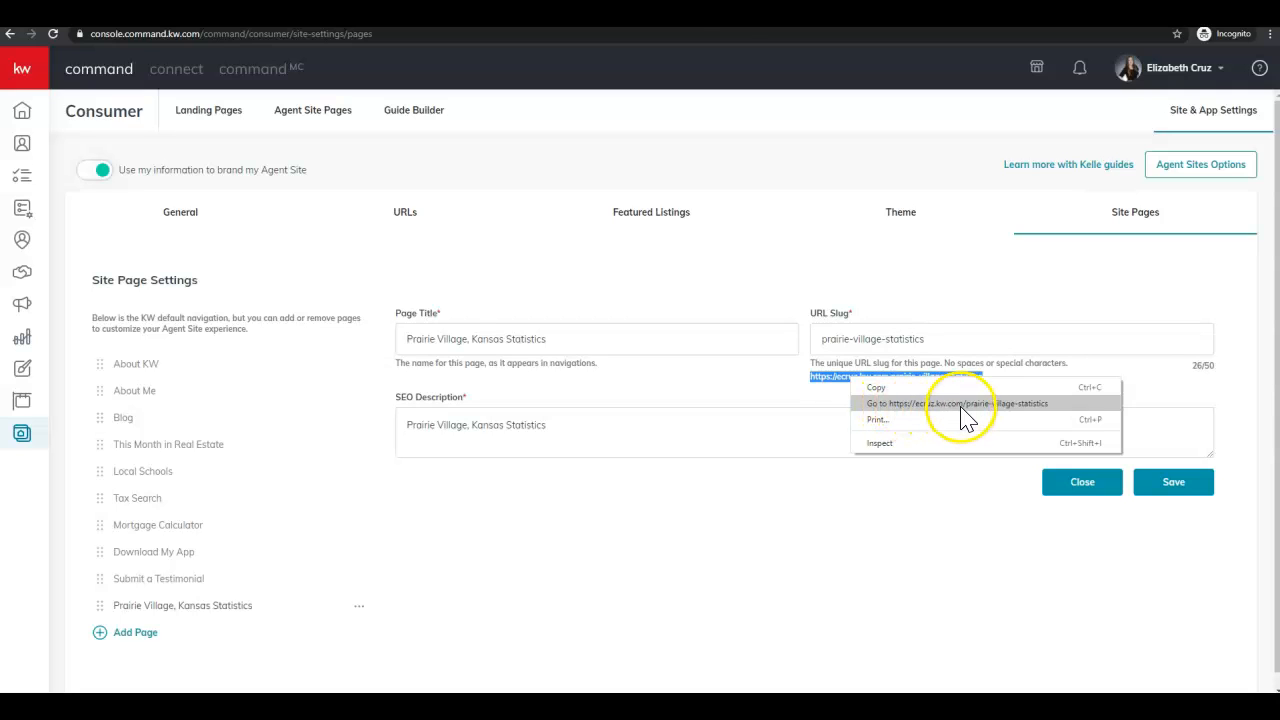
{"action": "left_click", "coordinate": [957, 403]}
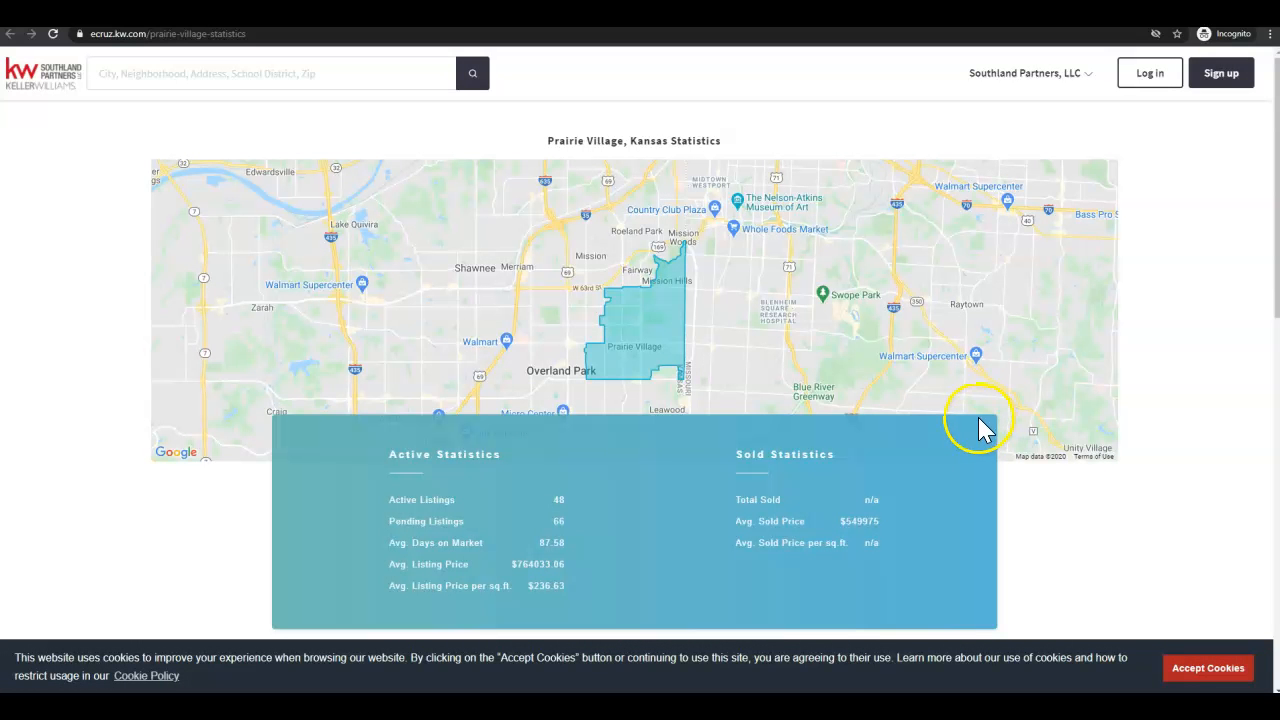
{"action": "mouse_move", "coordinate": [983, 428]}
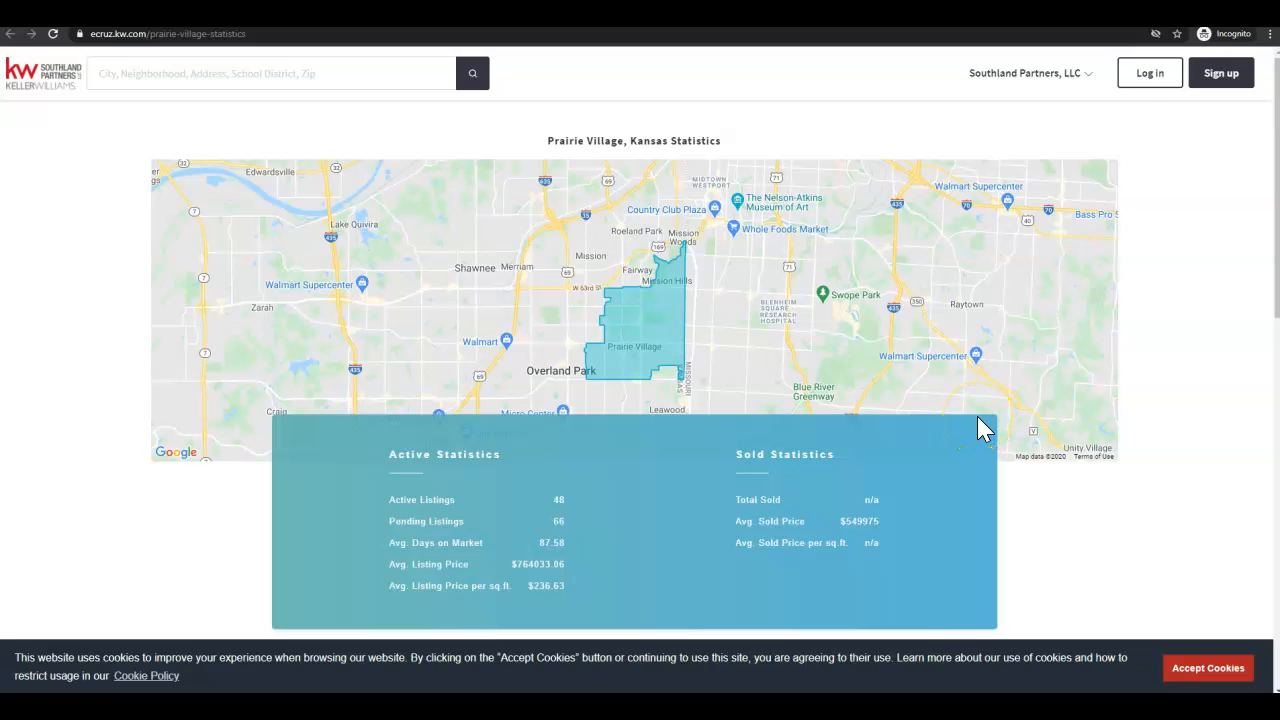